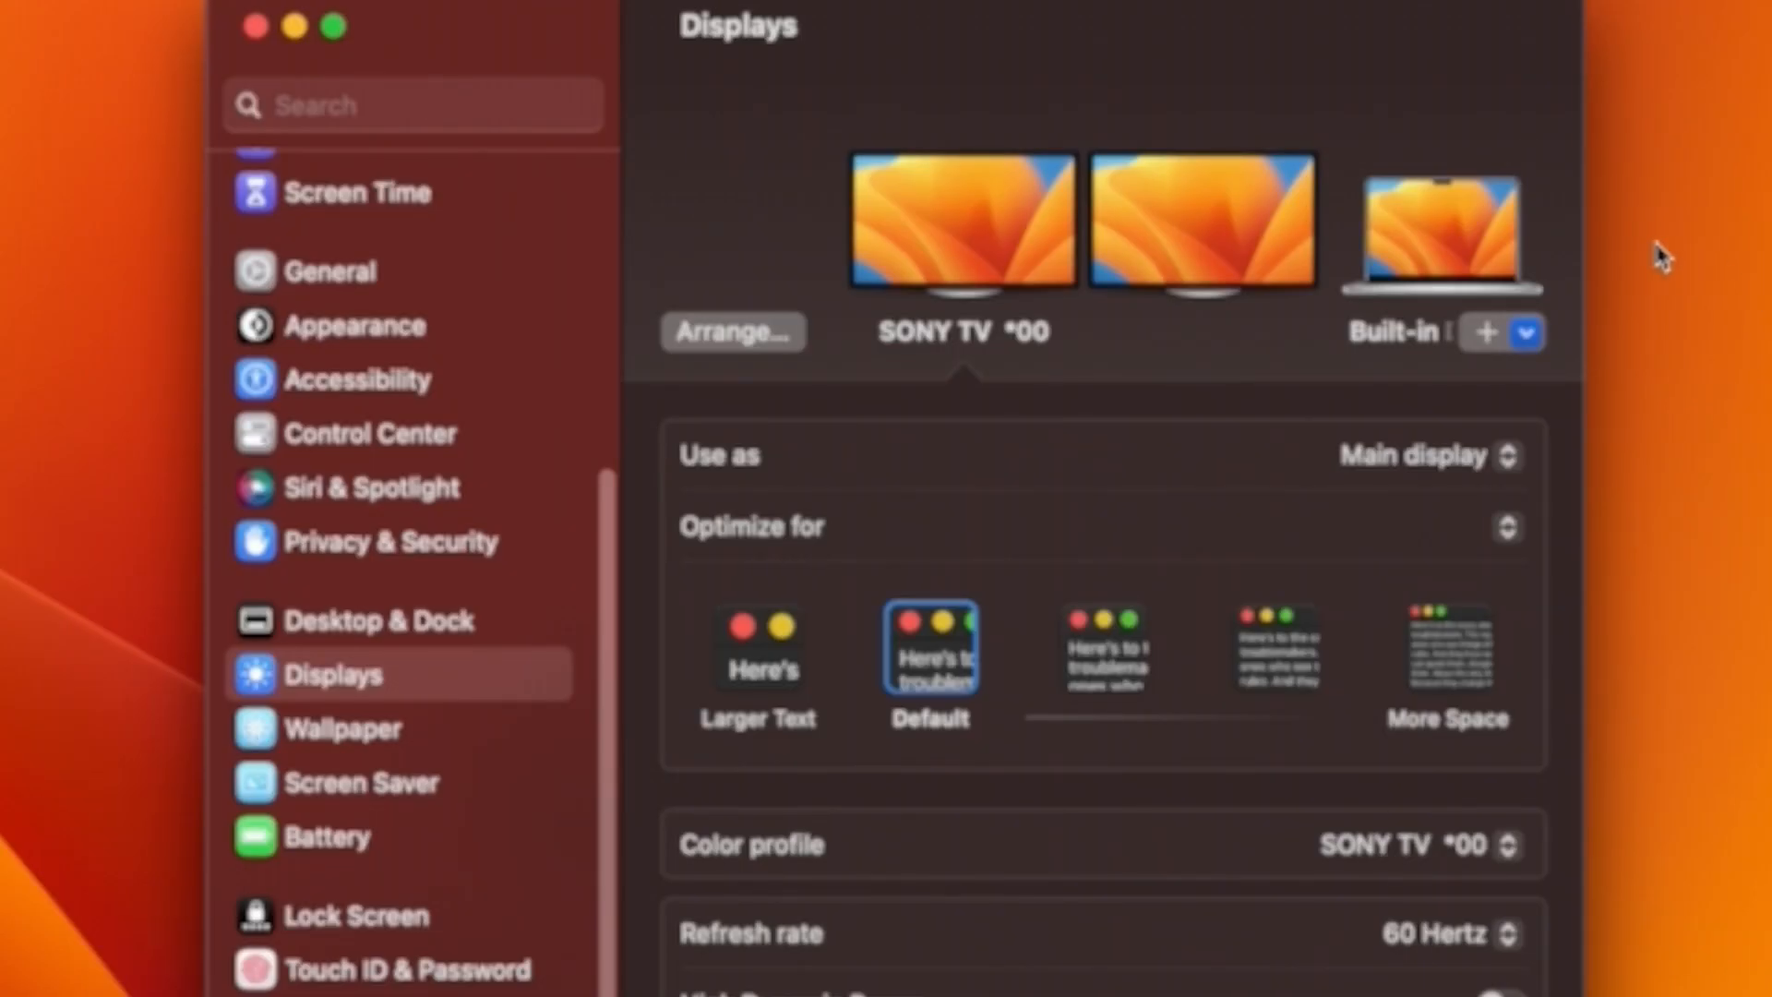
{"action": "mouse_move", "coordinate": [1143, 266]}
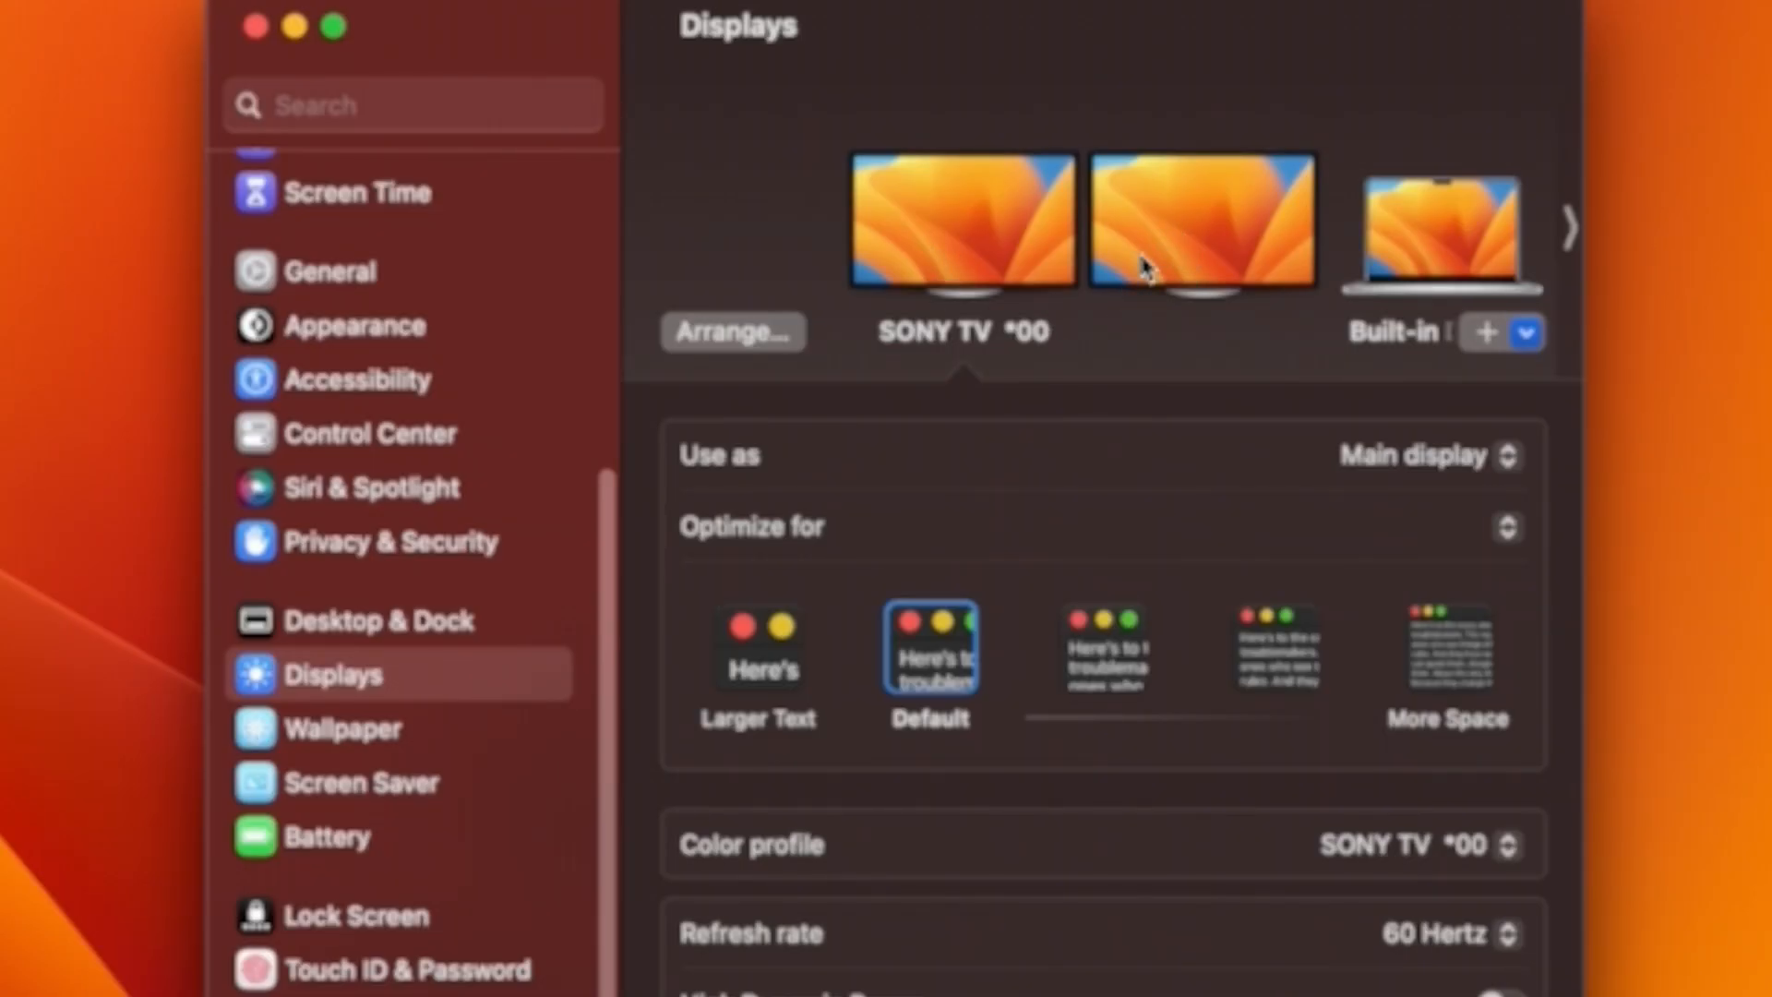
{"action": "mouse_move", "coordinate": [1288, 268]}
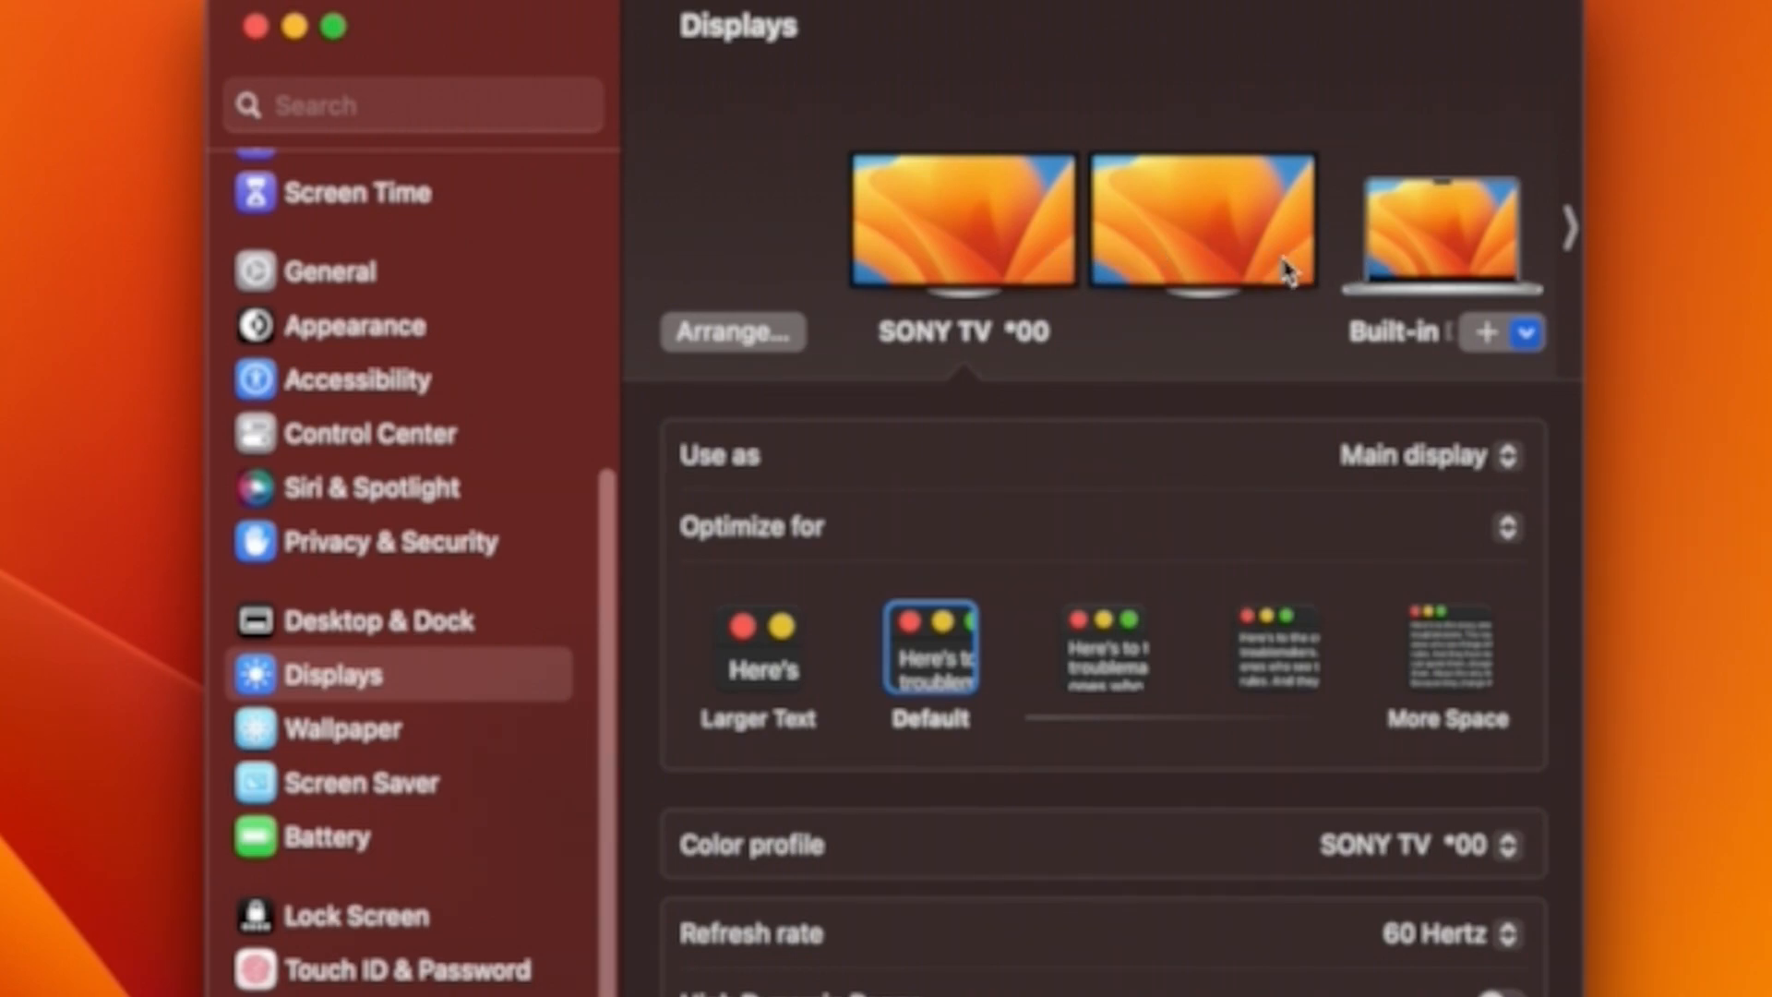
{"action": "mouse_move", "coordinate": [1169, 251]}
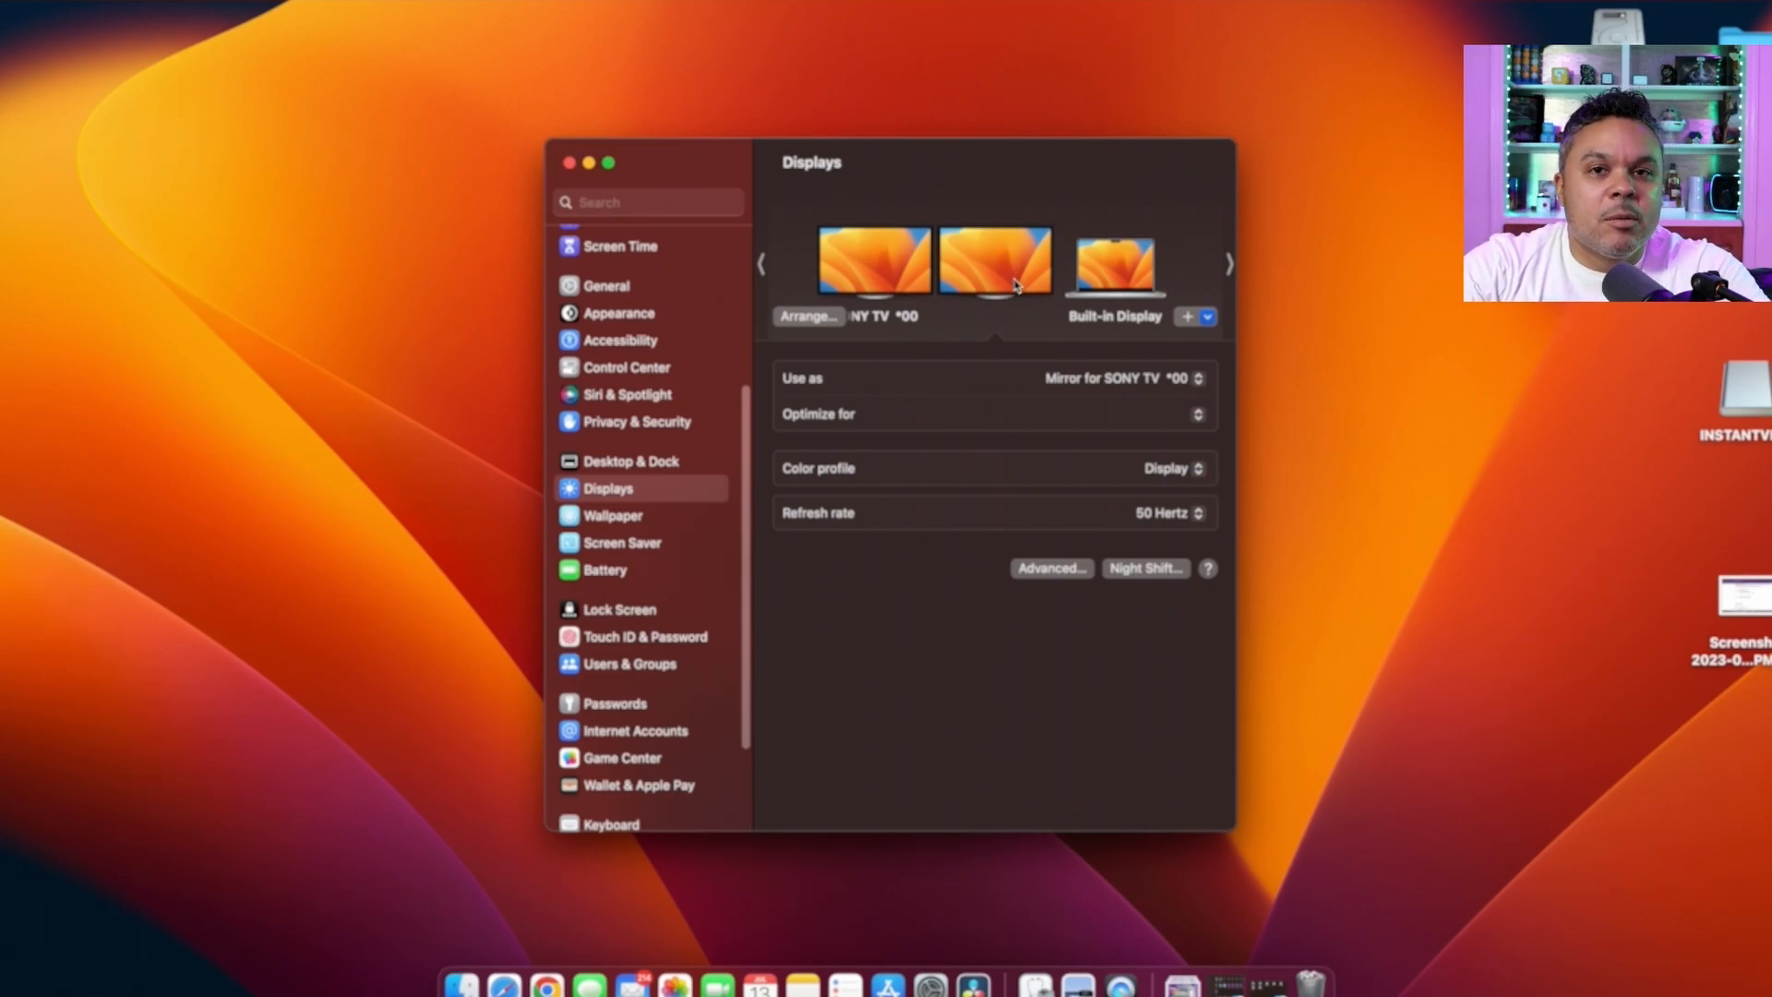
{"action": "mouse_move", "coordinate": [1305, 424]}
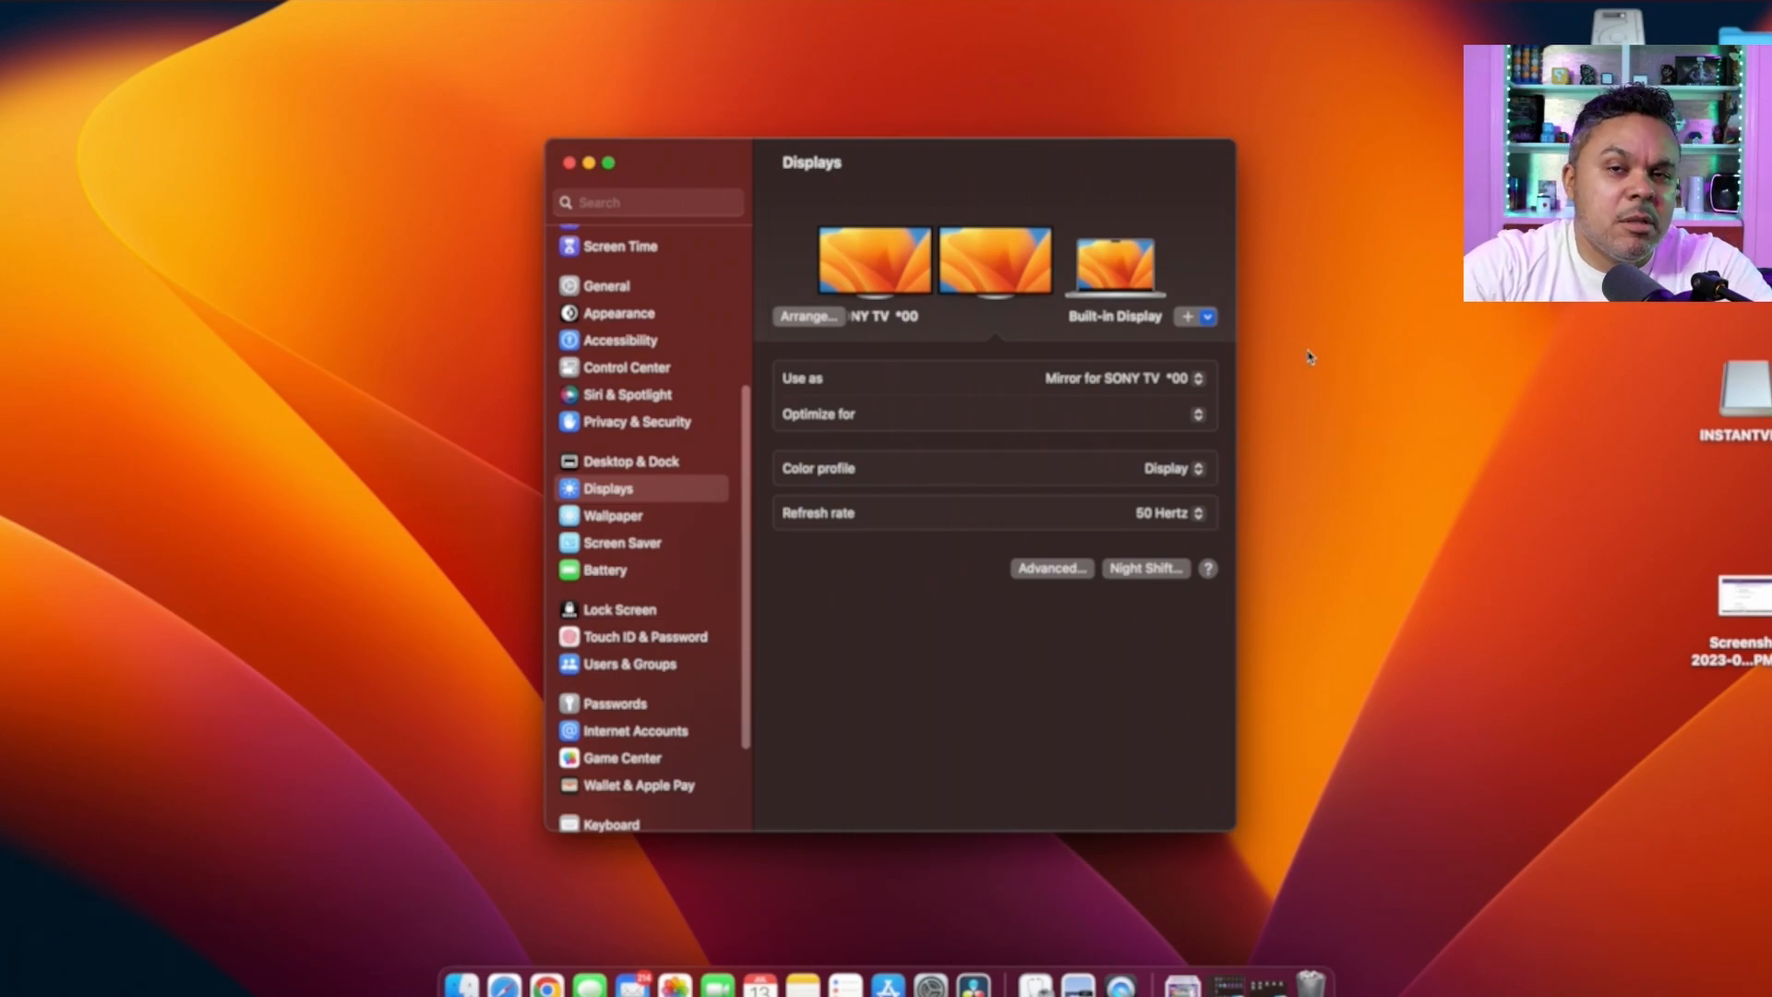
{"action": "mouse_move", "coordinate": [1271, 373]}
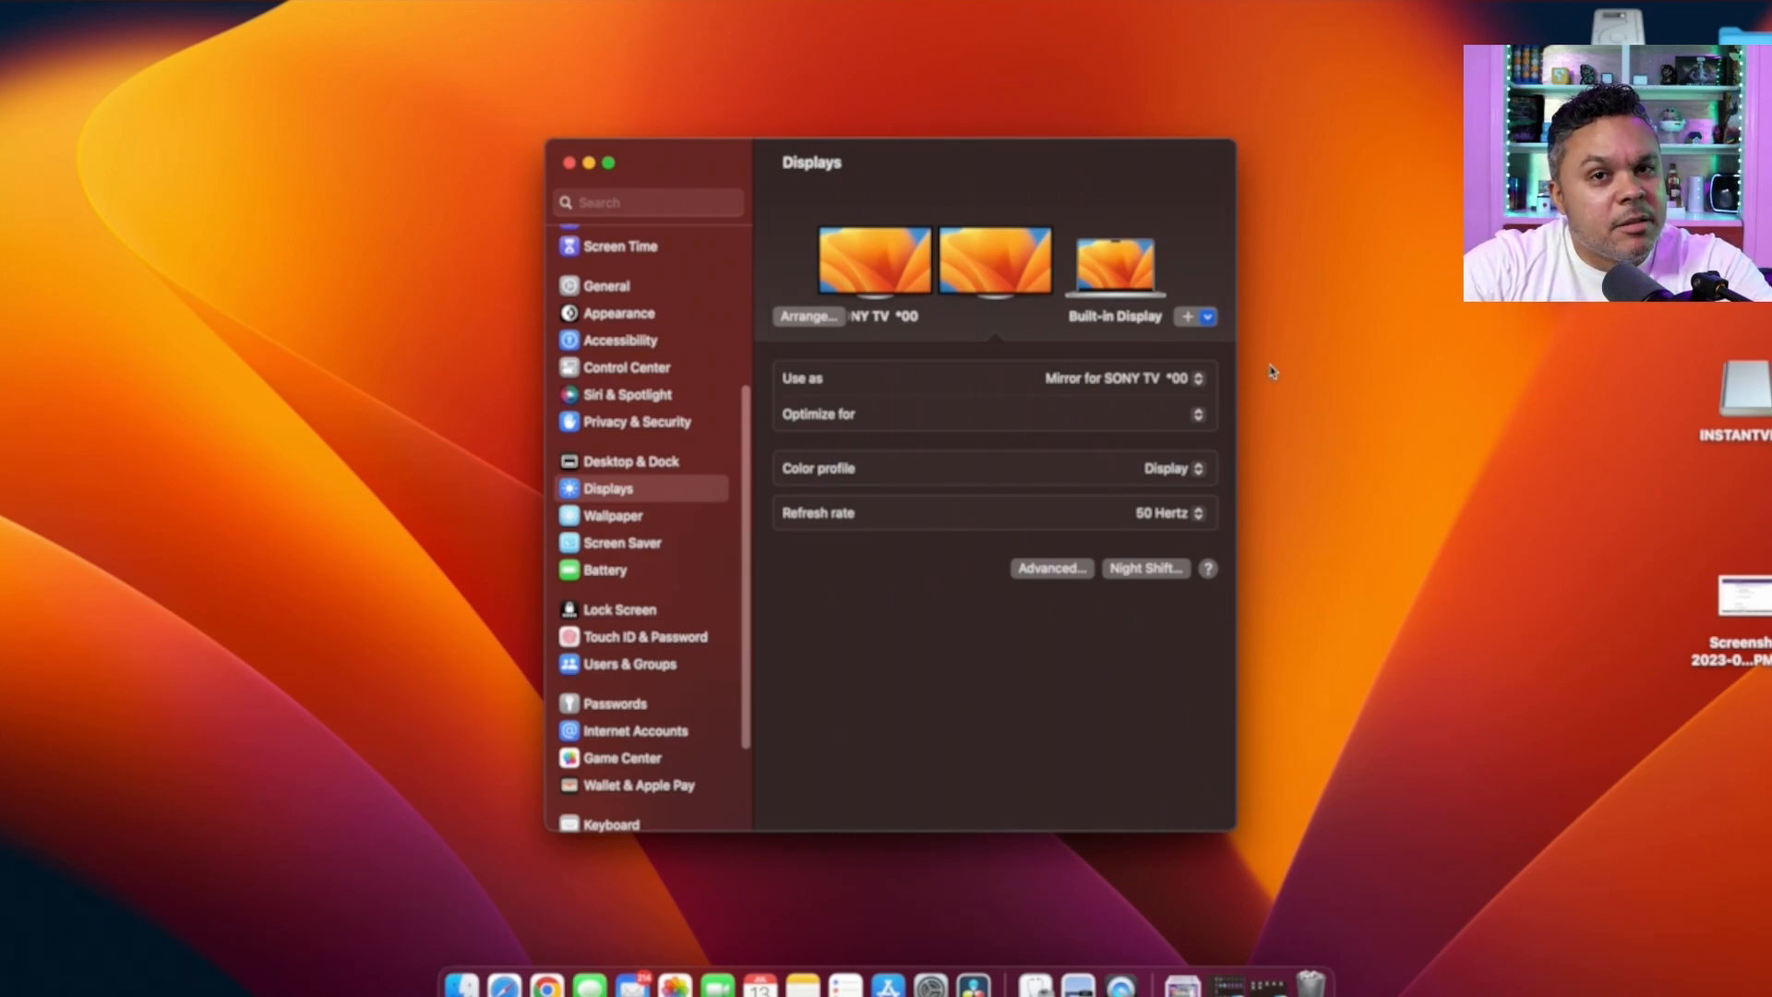
{"action": "mouse_move", "coordinate": [1317, 357]}
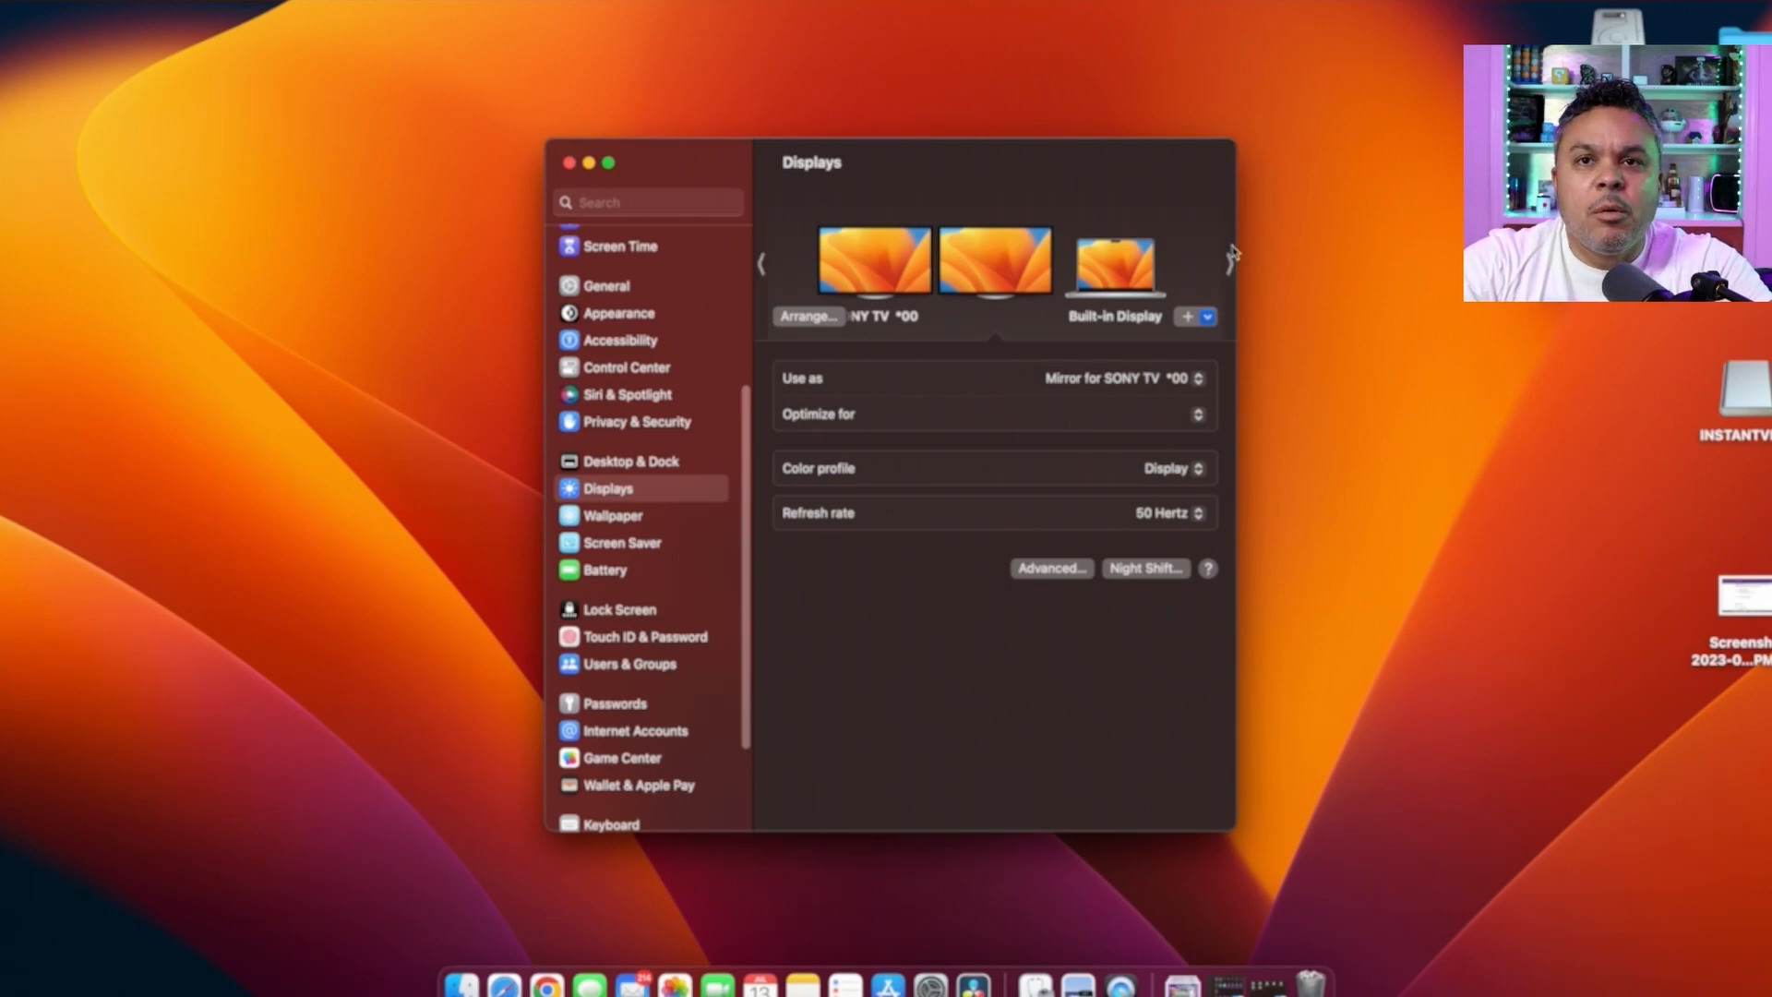
{"action": "mouse_move", "coordinate": [1485, 377]}
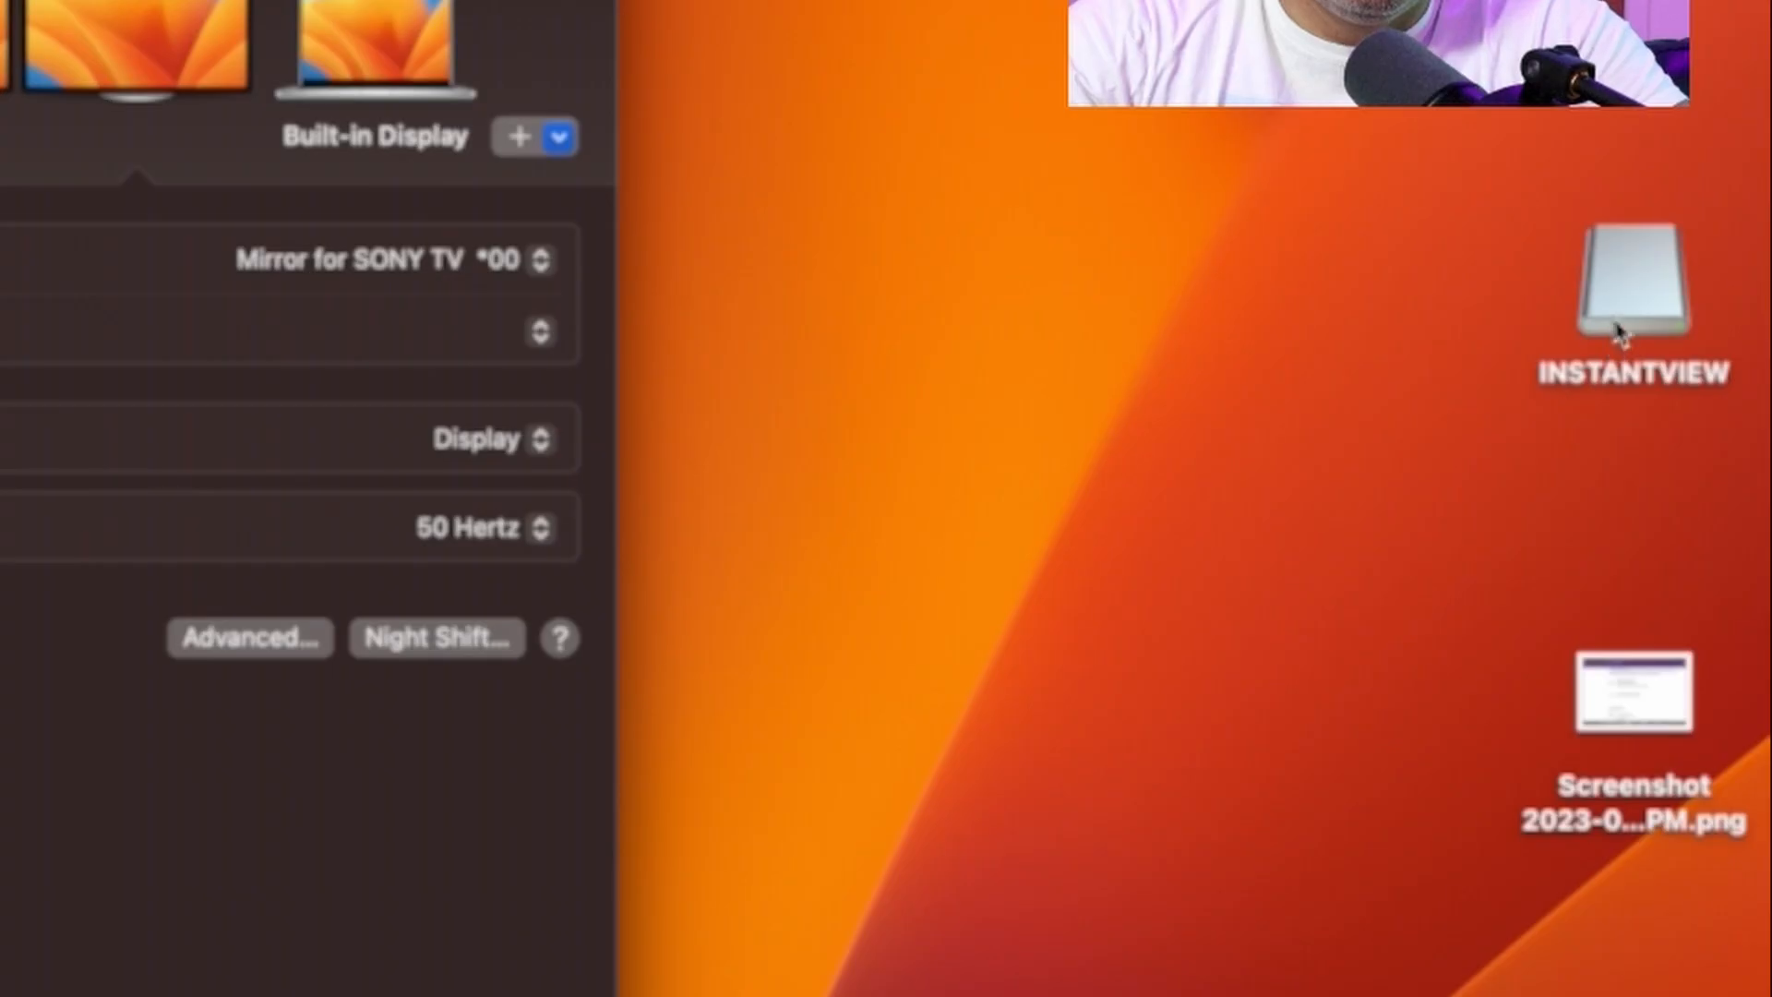
Step: Open the INSTANTVIEW drive and launch macOS InstantView.app from it
{"action": "left_click", "coordinate": [1632, 277]}
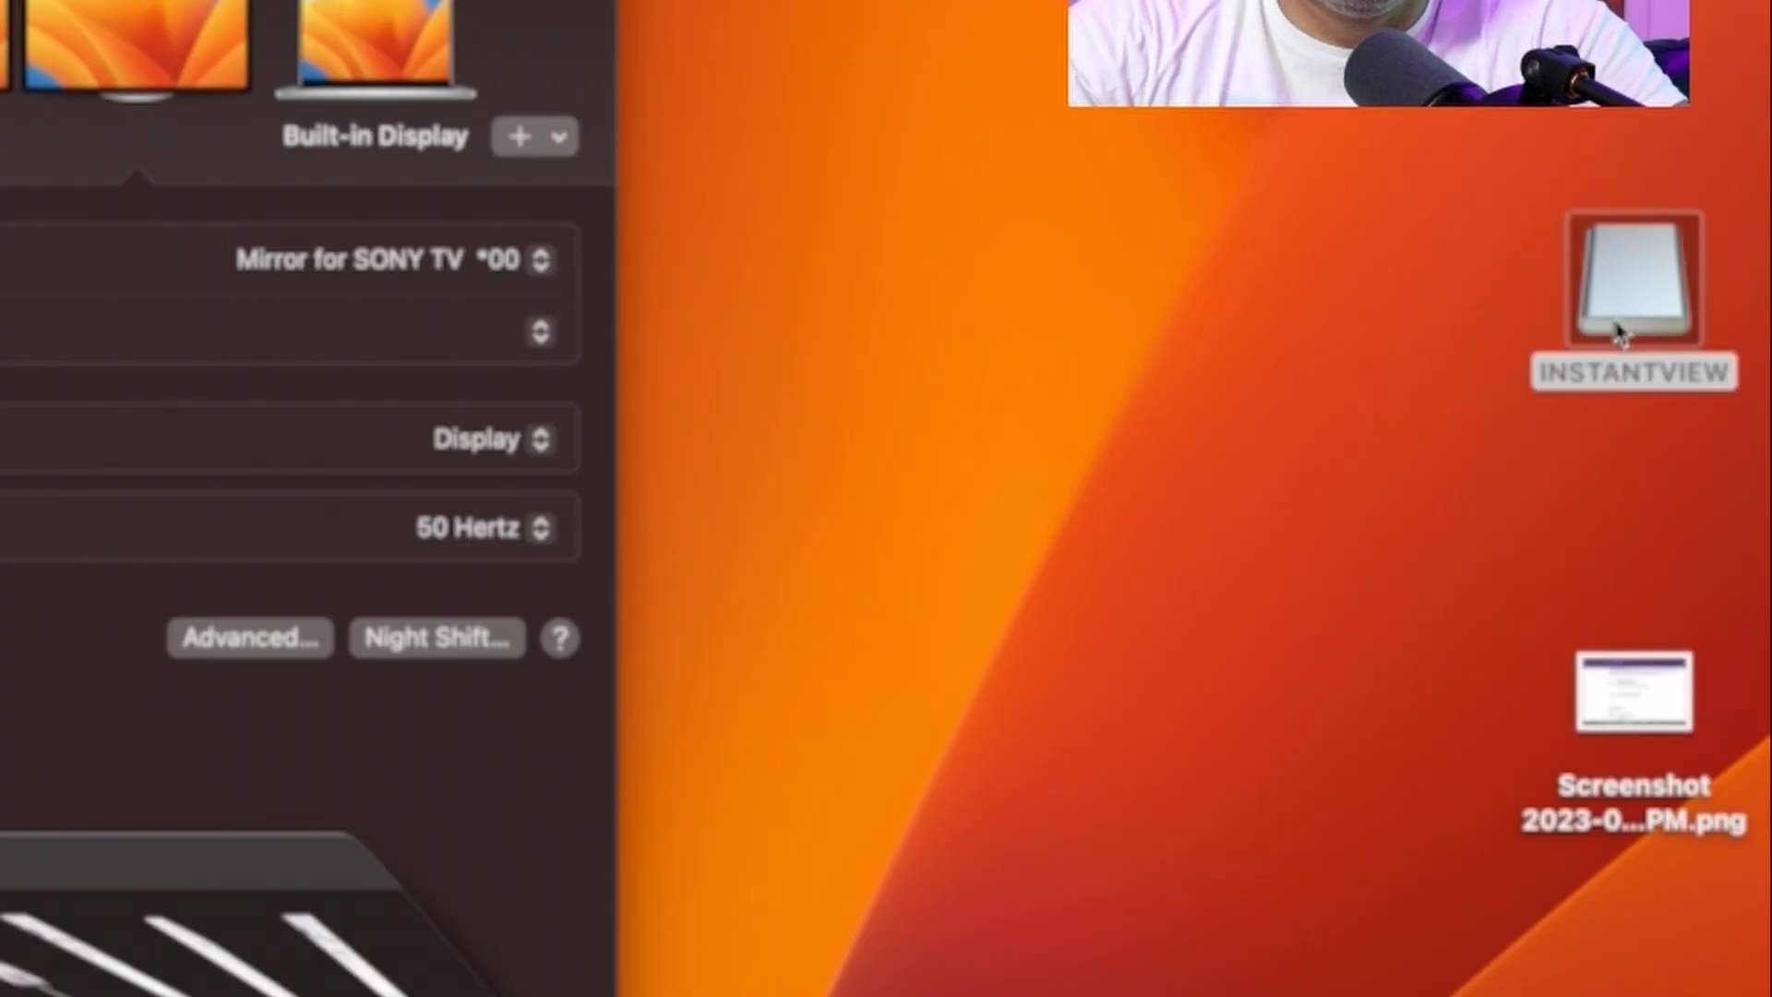
{"action": "double_click", "coordinate": [1632, 277]}
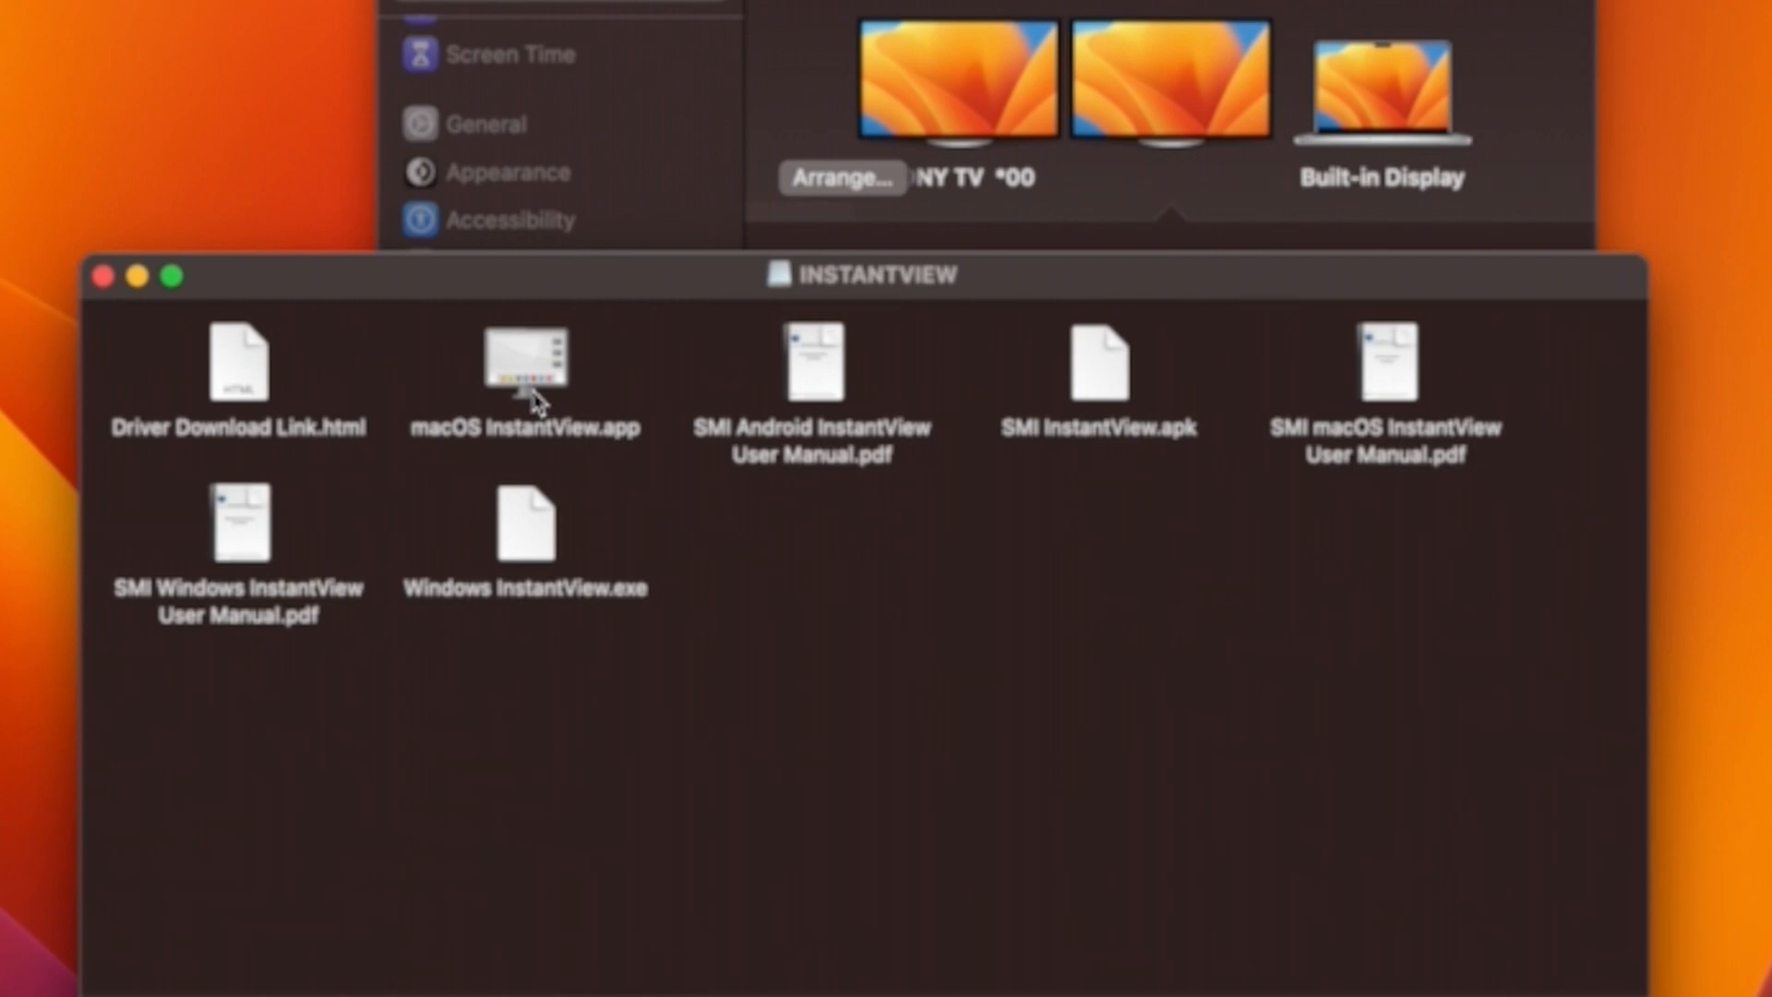
{"action": "left_click", "coordinate": [523, 361]}
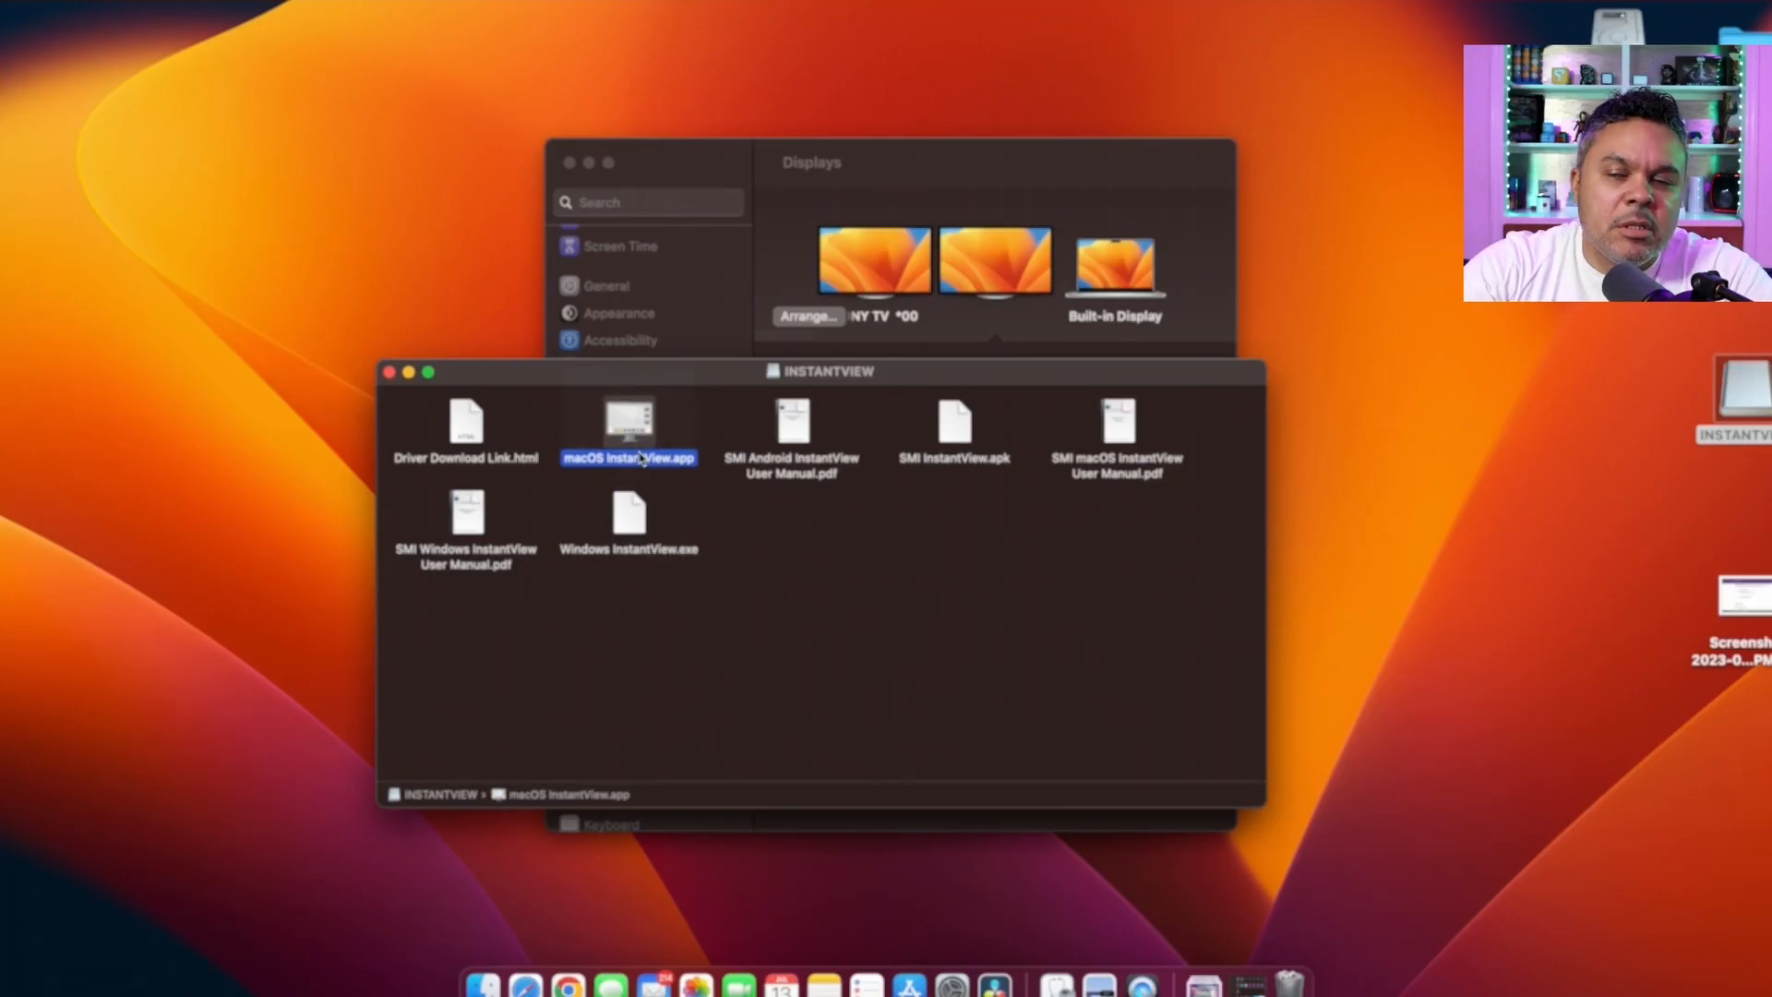
{"action": "double_click", "coordinate": [629, 424]}
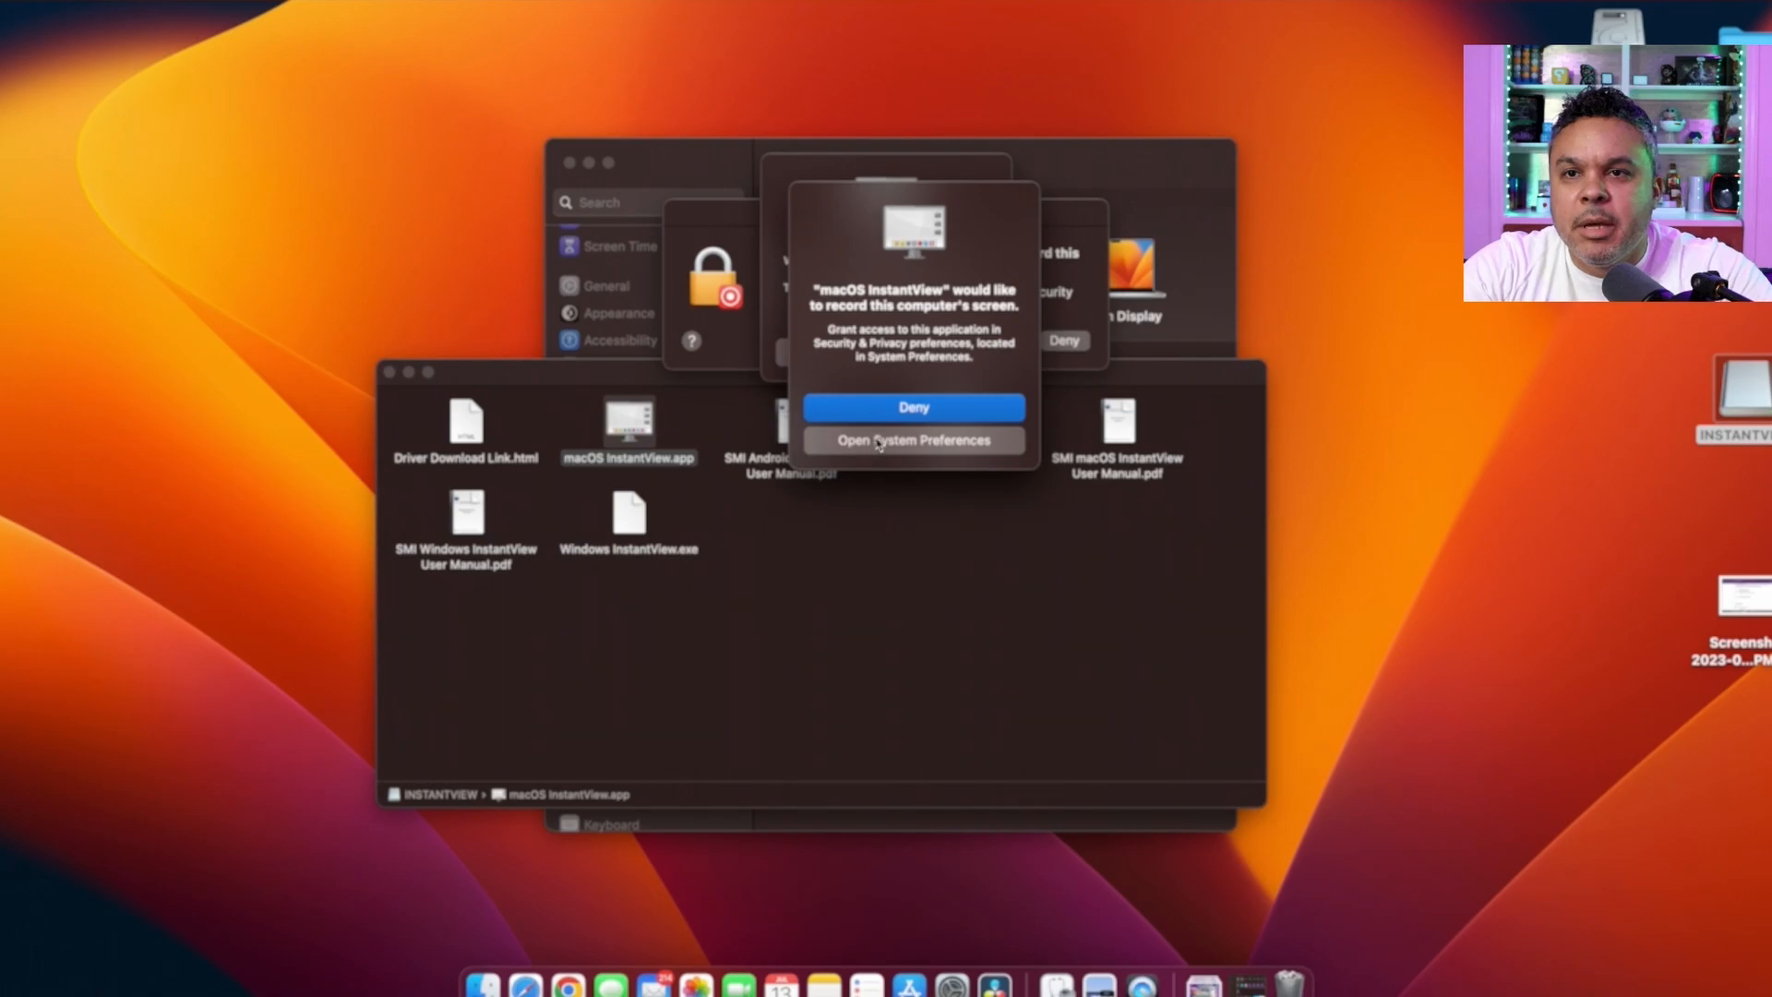
Step: Grant macOS InstantView Screen Recording permission in Privacy & Security
{"action": "left_click", "coordinate": [912, 439]}
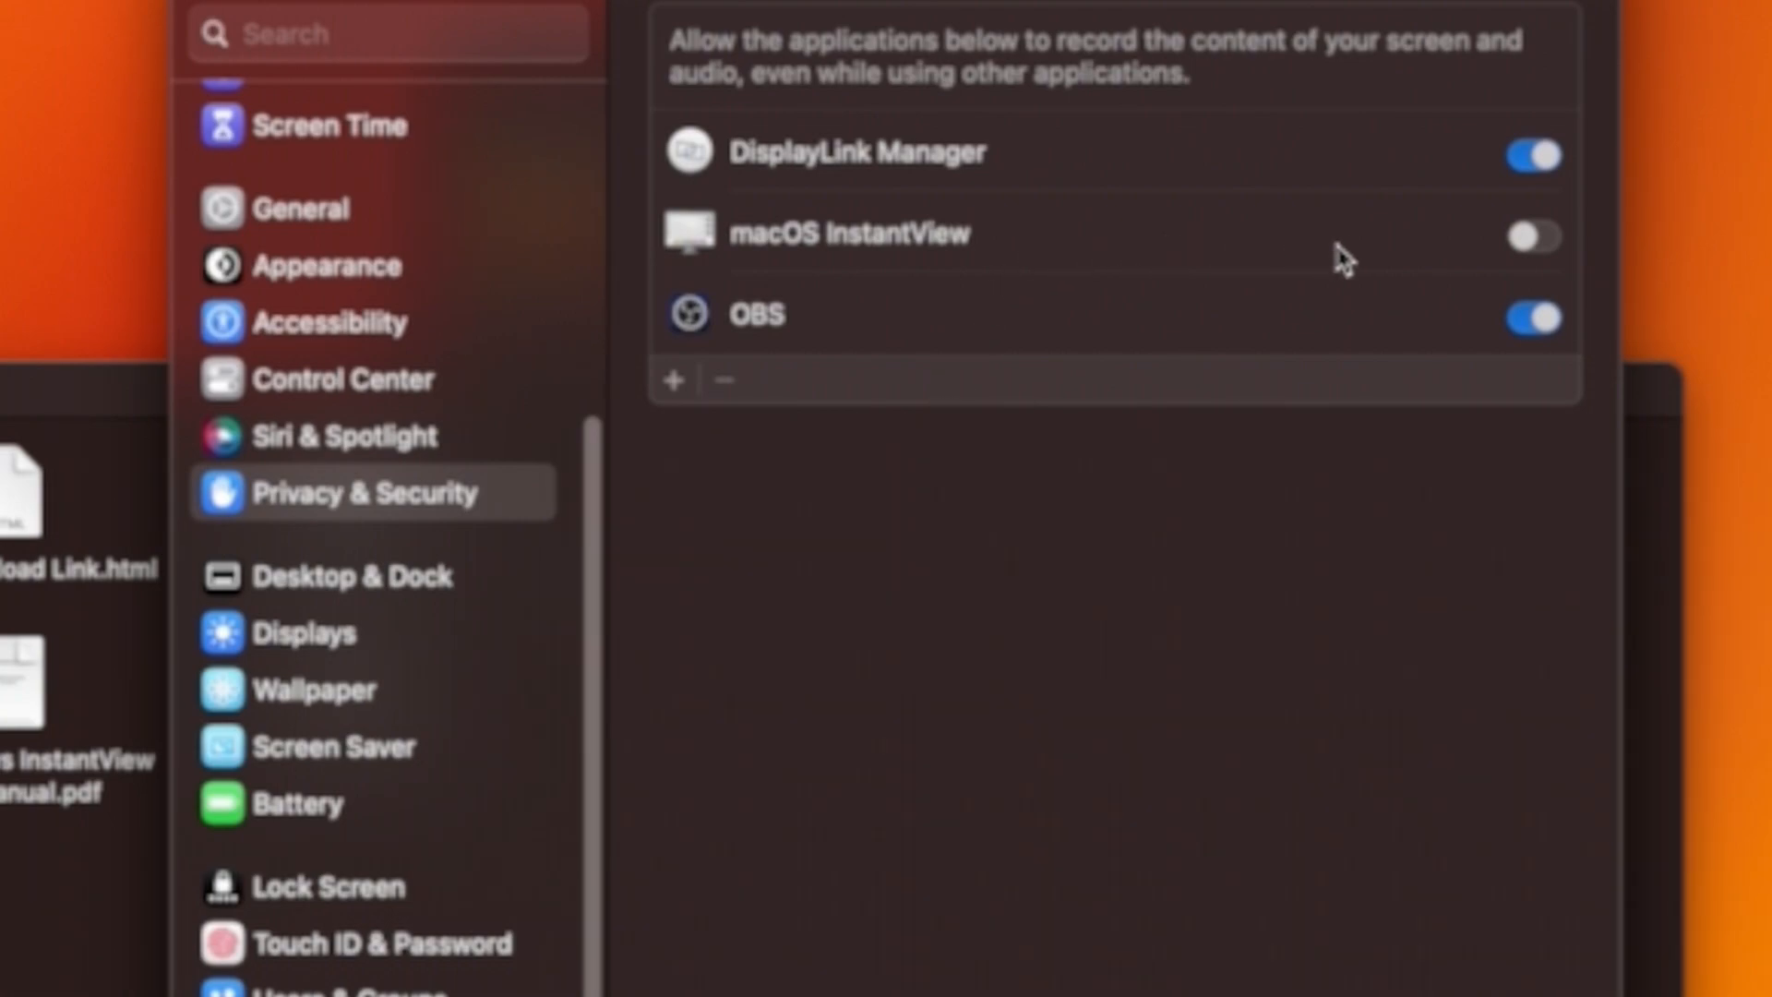
{"action": "mouse_move", "coordinate": [1469, 181]}
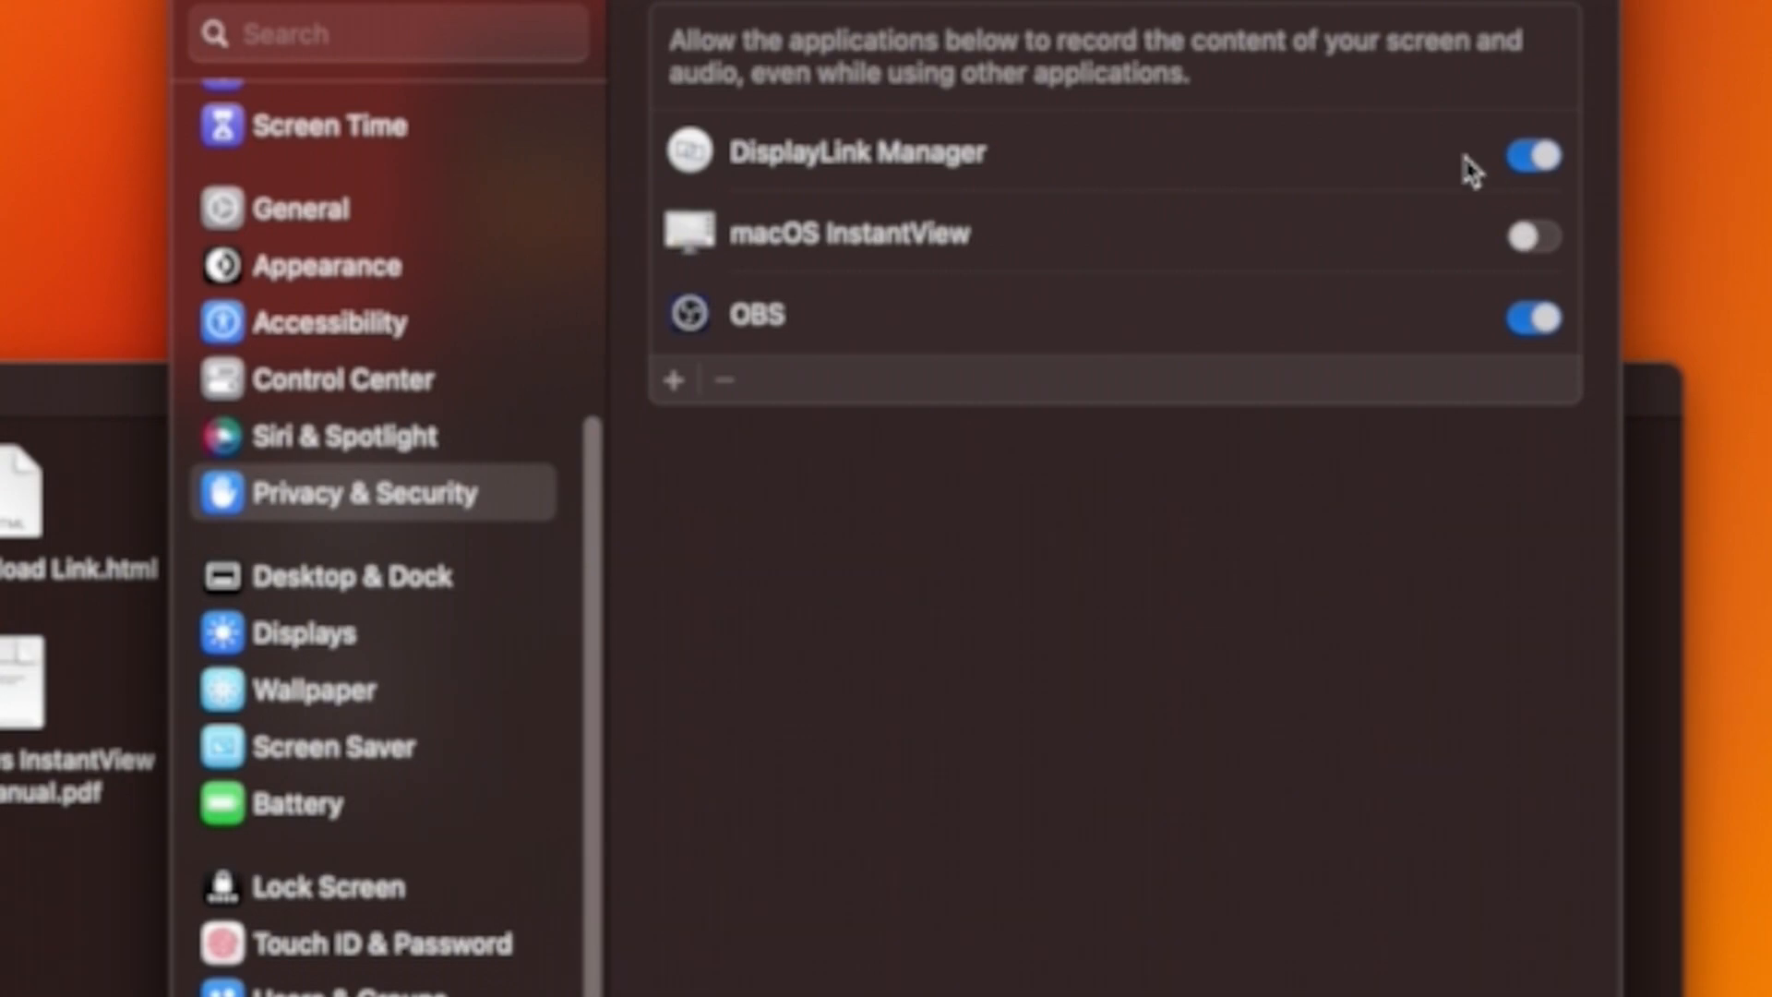
{"action": "left_click", "coordinate": [1531, 155]}
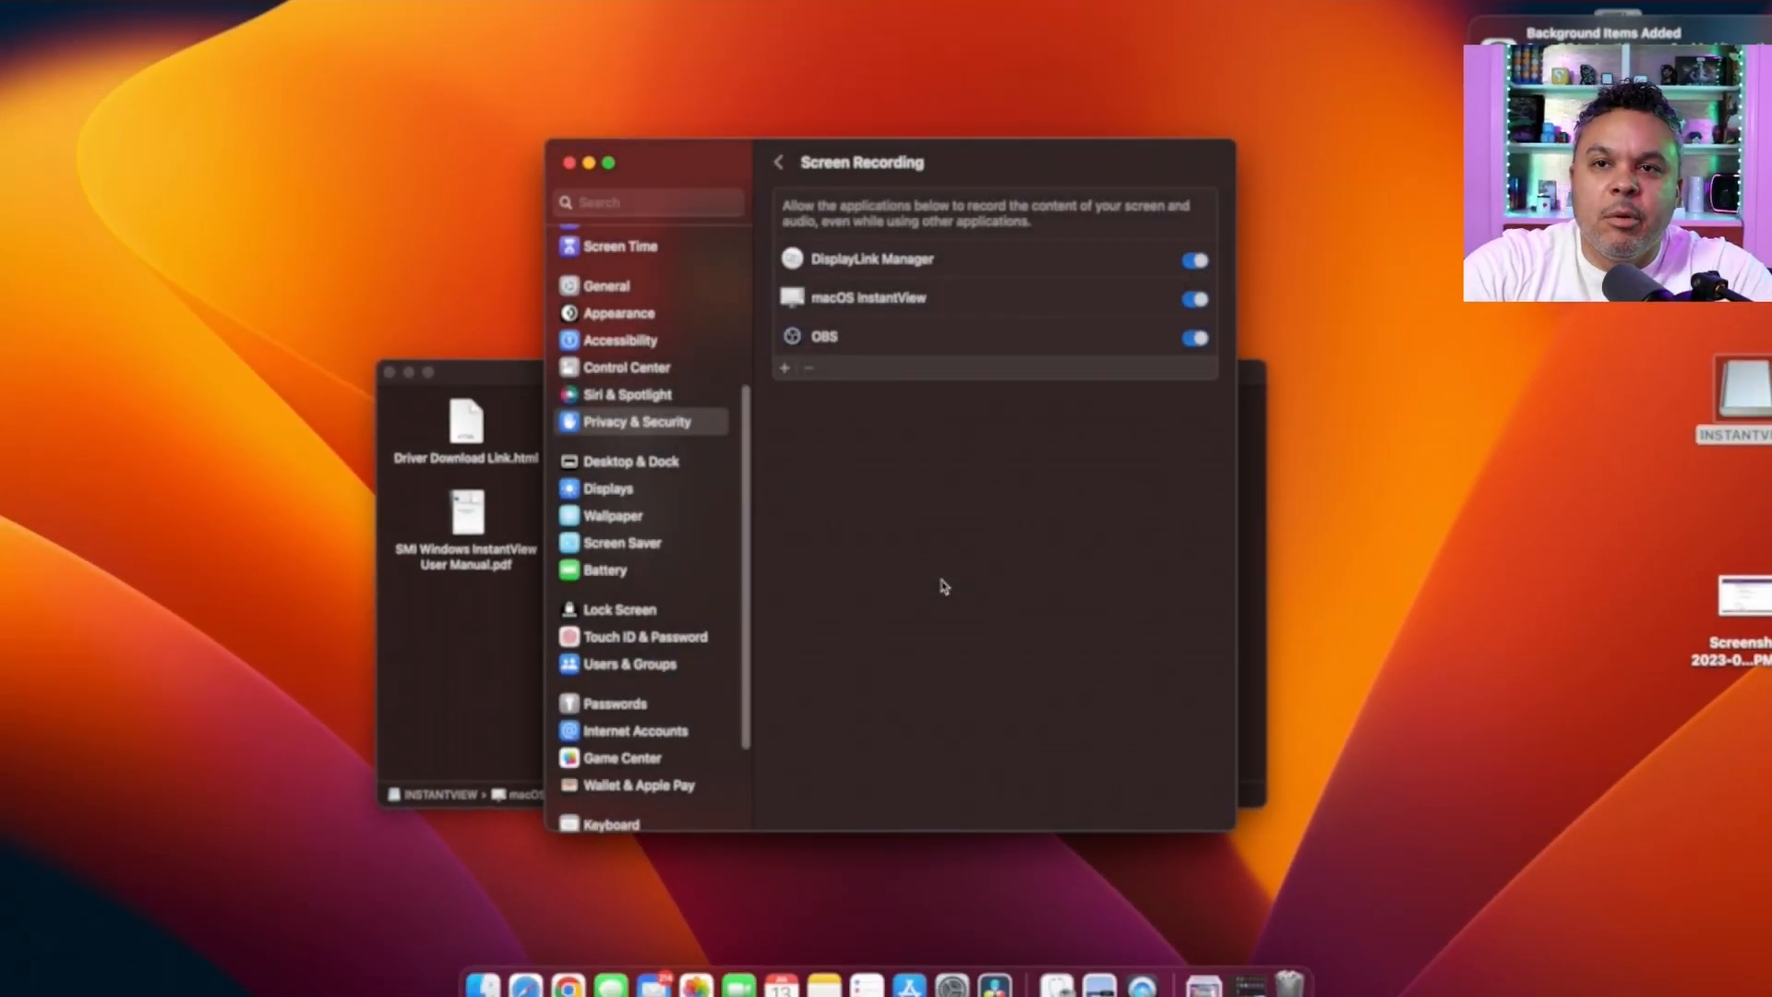
{"action": "mouse_move", "coordinate": [1122, 381]}
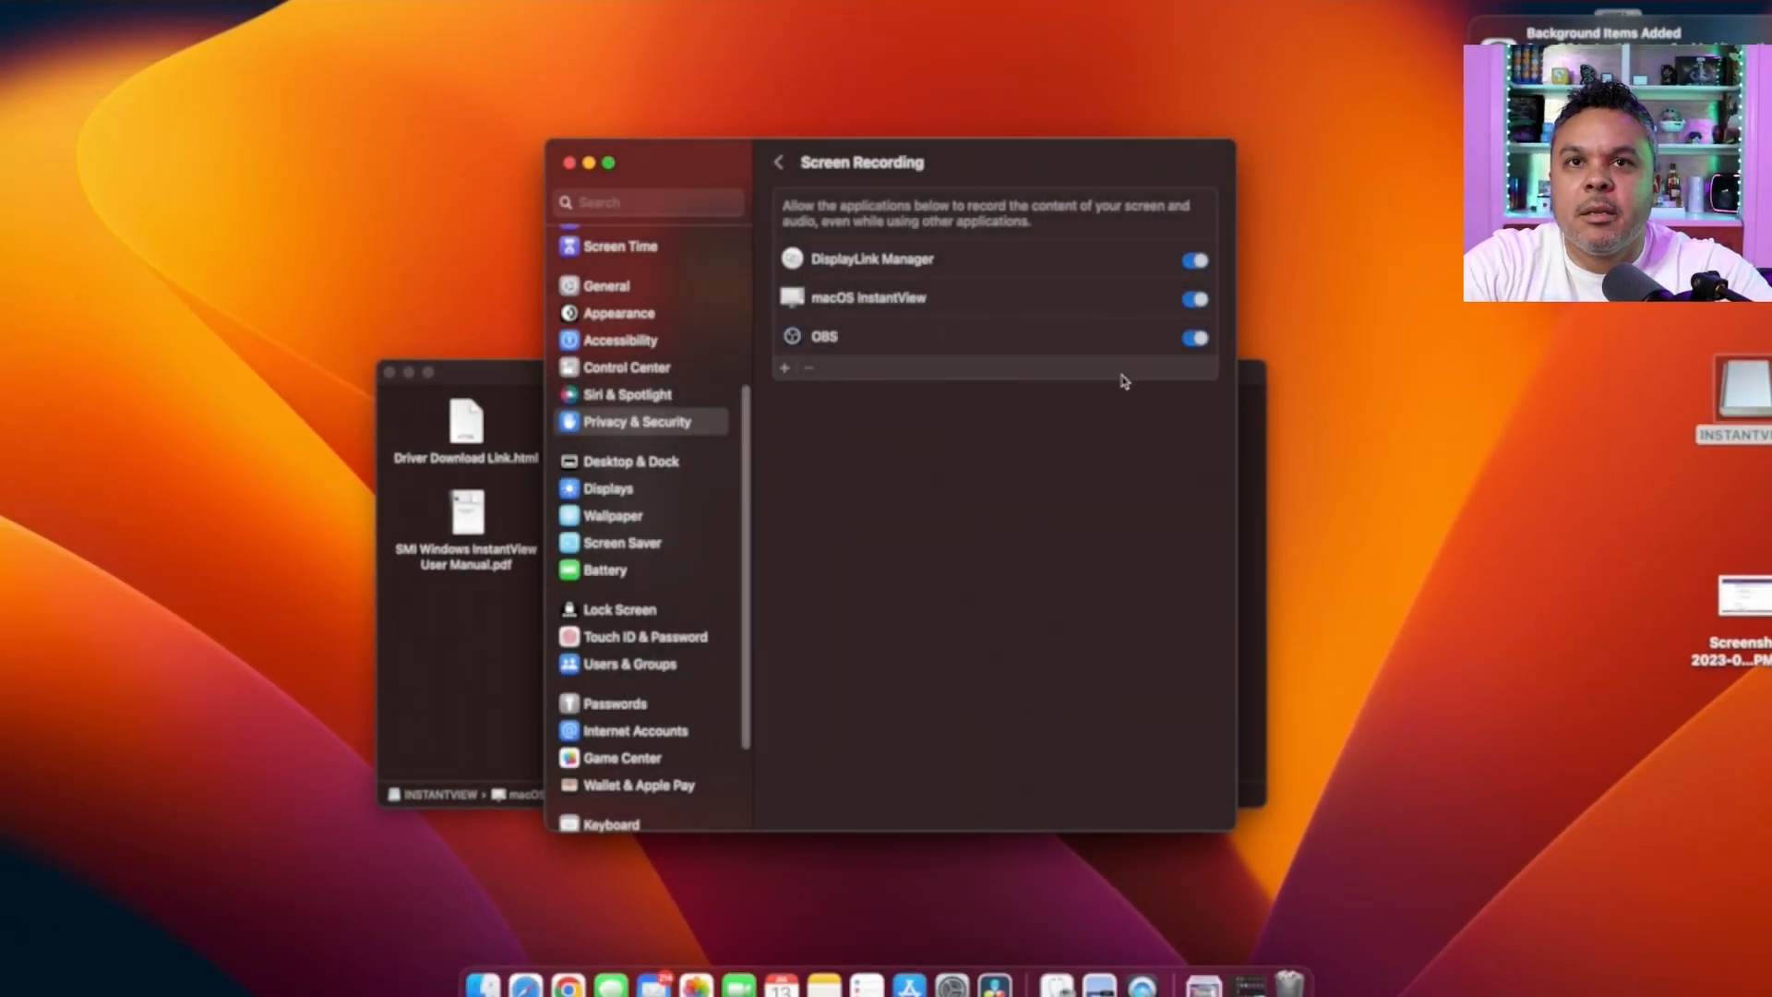
{"action": "mouse_move", "coordinate": [1378, 29]}
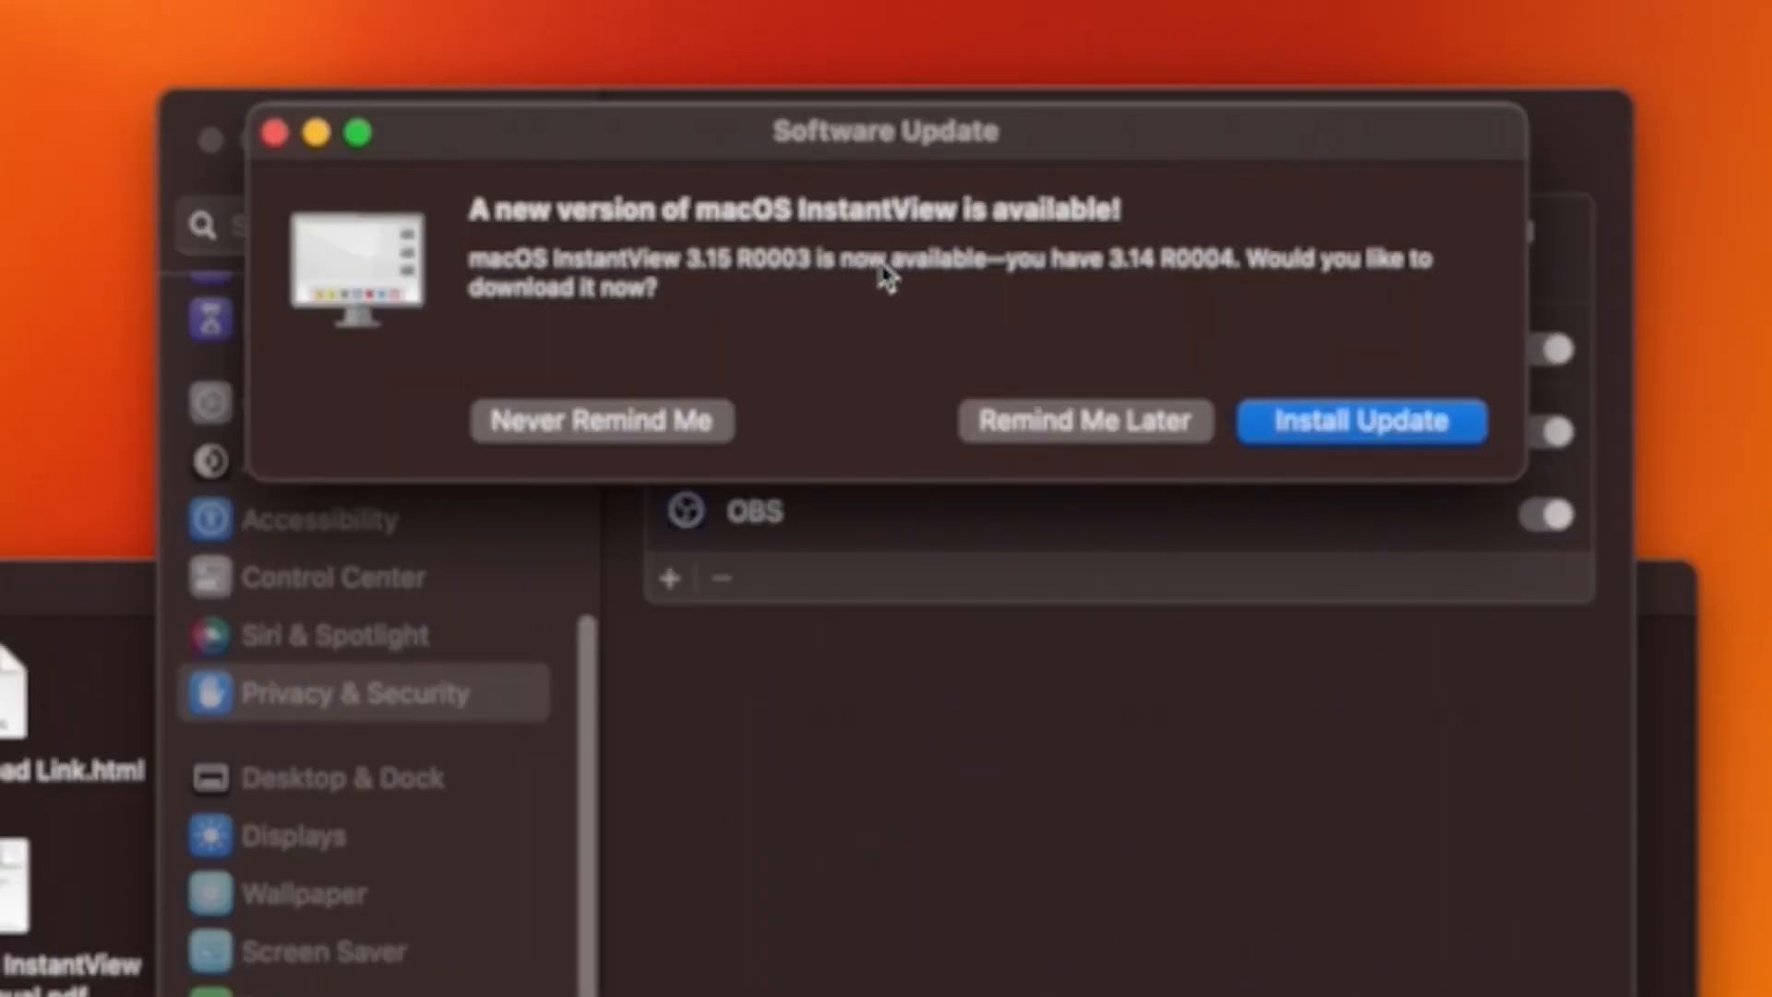
Step: Dismiss the InstantView update offer with Remind Me Later
{"action": "left_click", "coordinate": [1359, 421]}
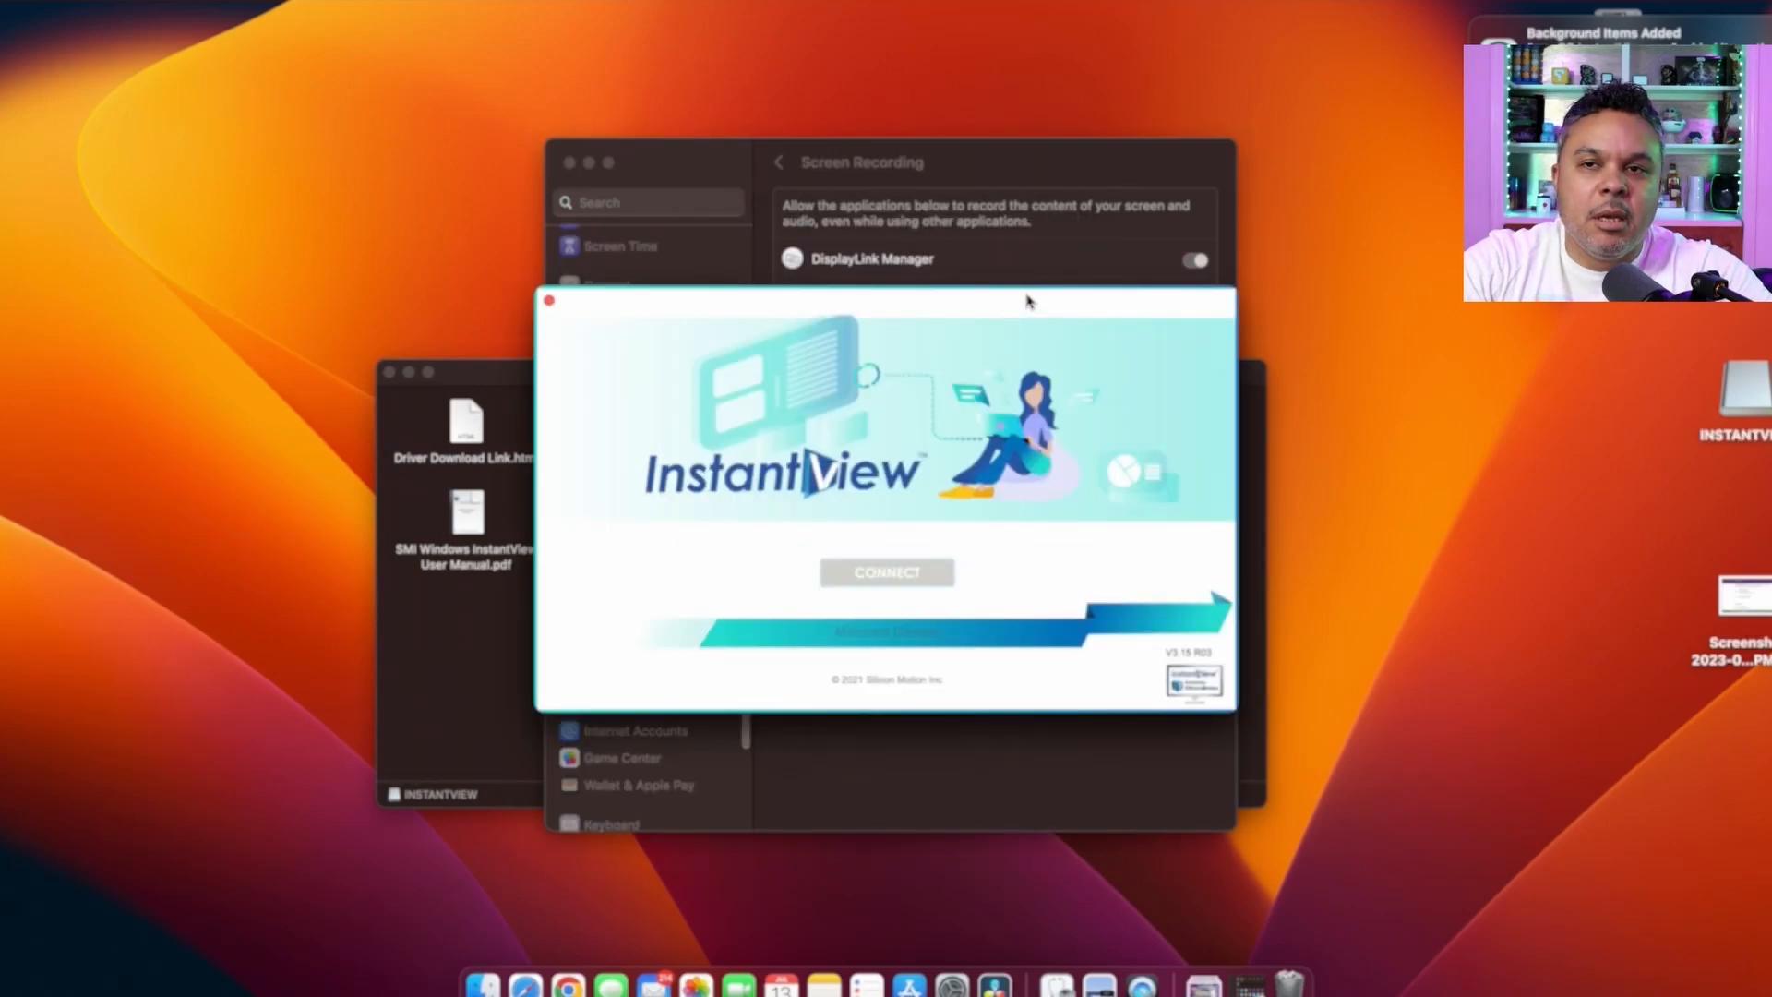
{"action": "mouse_move", "coordinate": [1031, 326]}
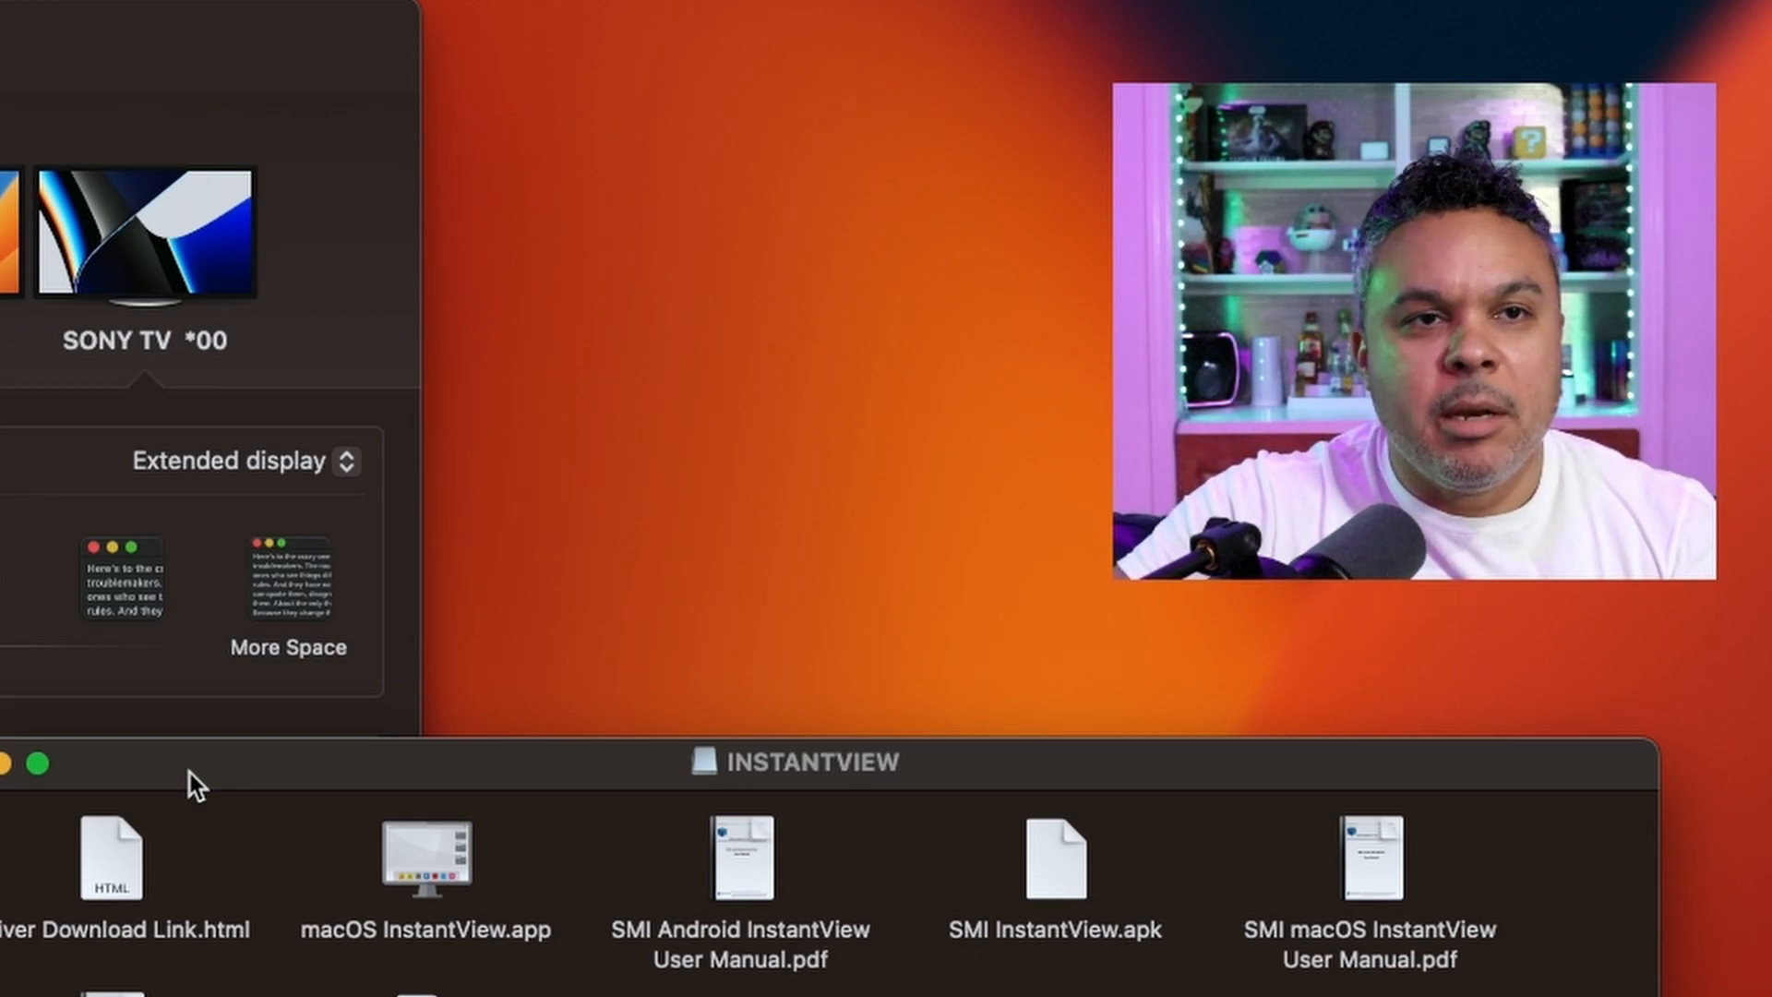
{"action": "mouse_move", "coordinate": [545, 804]}
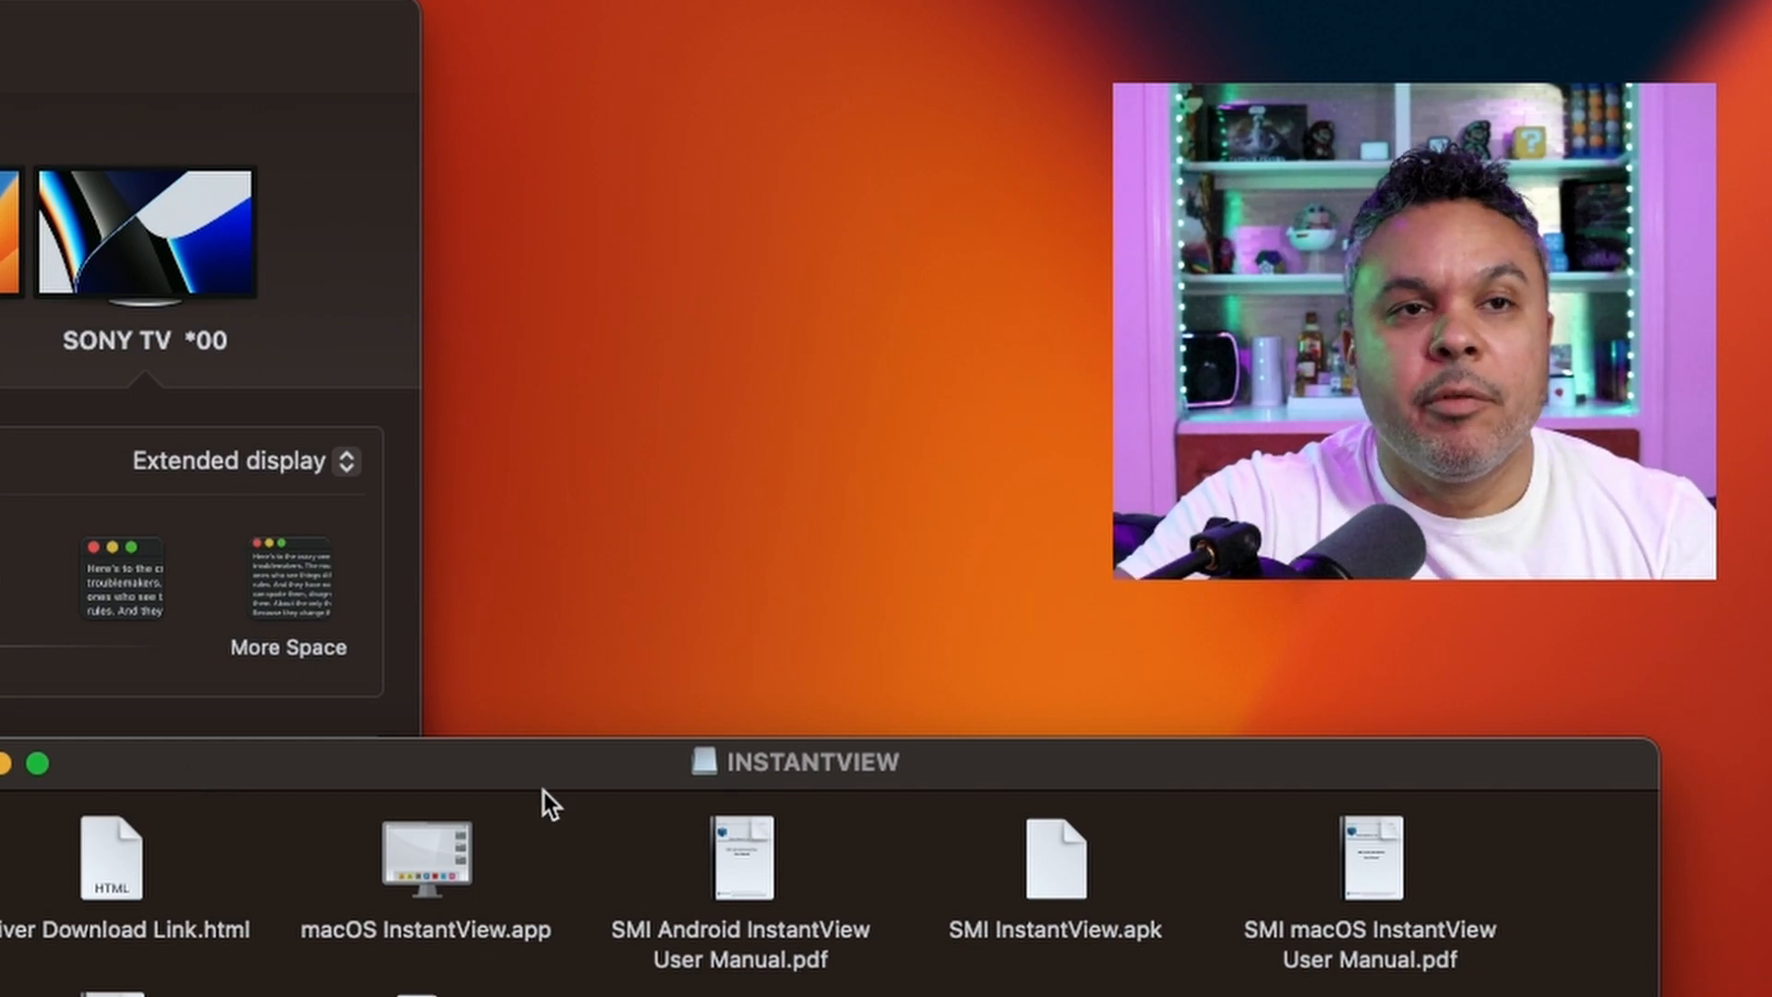
{"action": "mouse_move", "coordinate": [525, 800]}
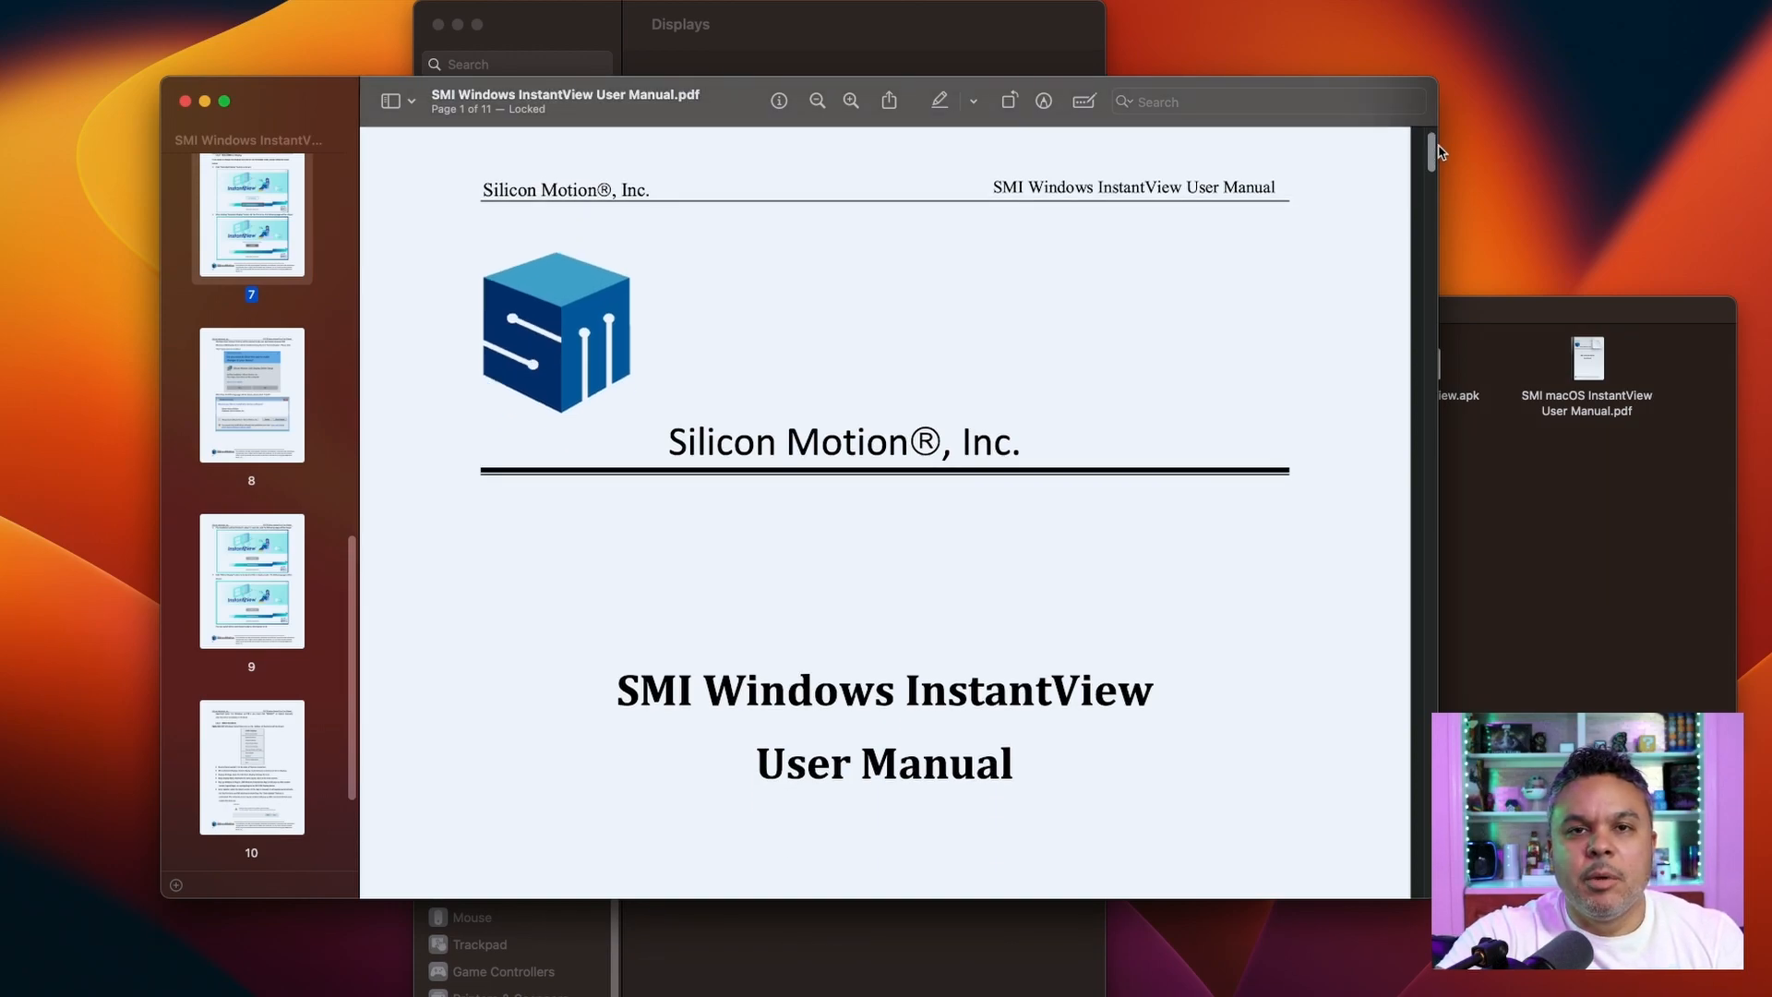
Step: Scroll the InstantView User Manual PDF from the title page to page 2
{"action": "scroll", "scroll_direction": "down", "scroll_amount": 3}
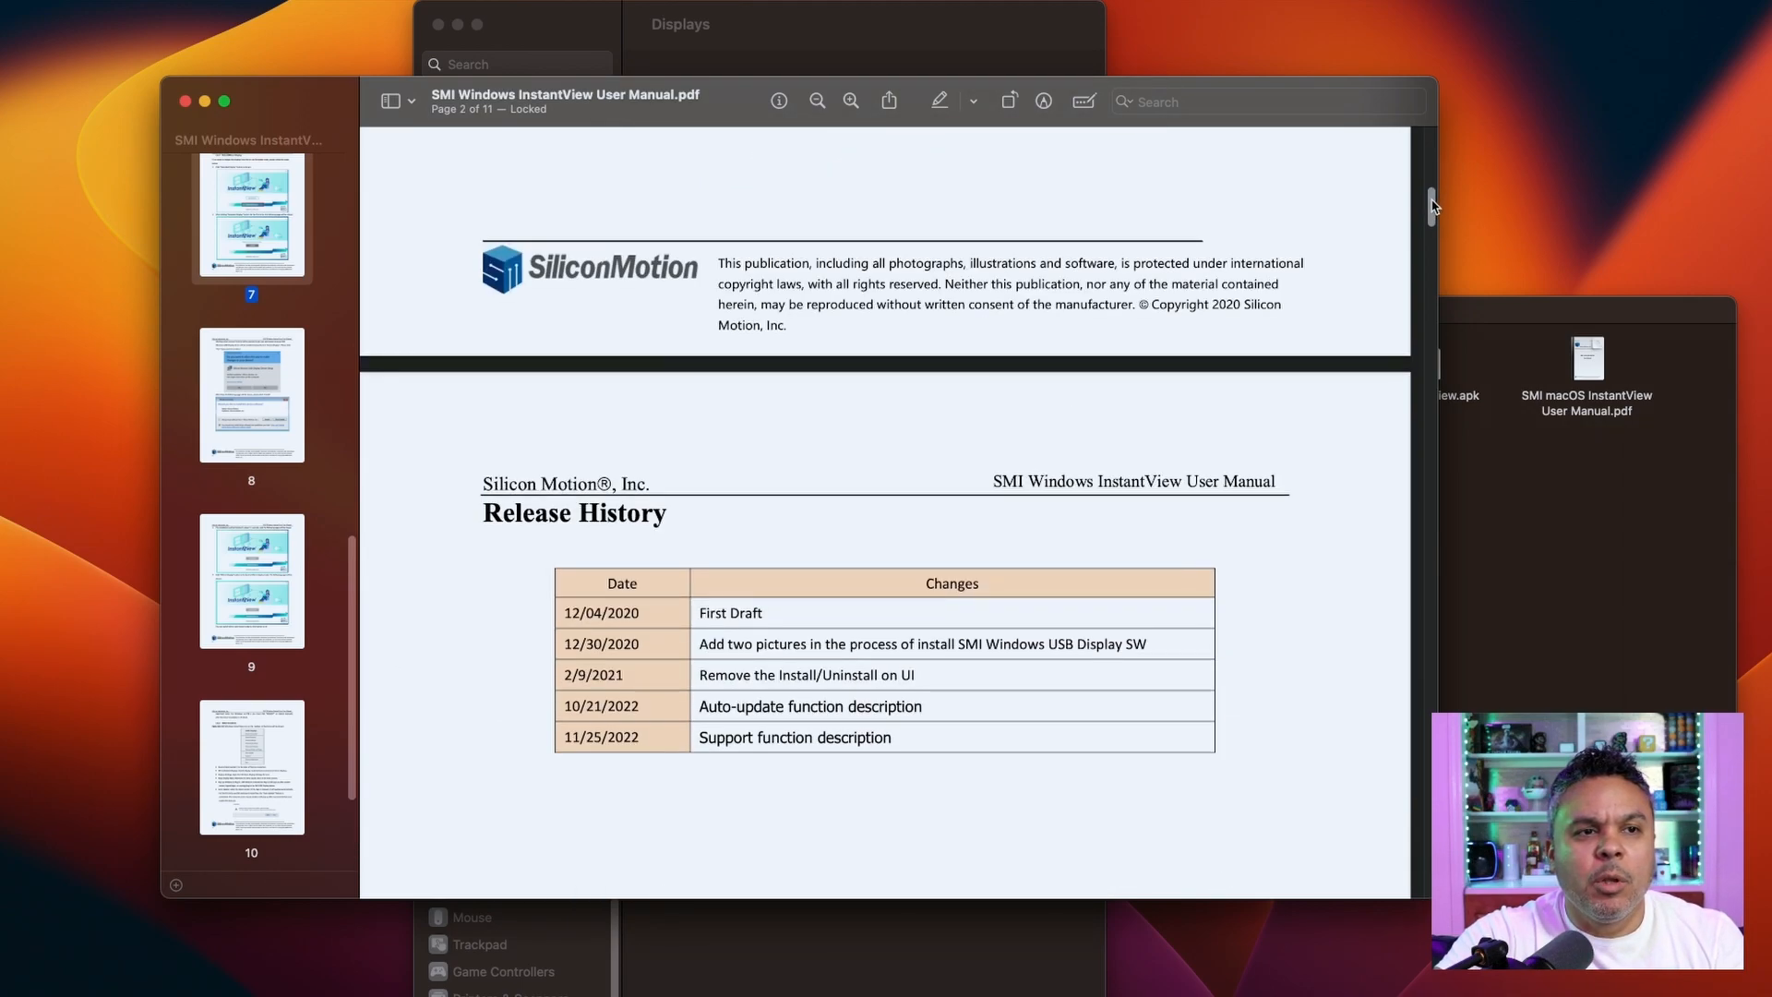
{"action": "scroll", "scroll_direction": "down", "scroll_amount": 3}
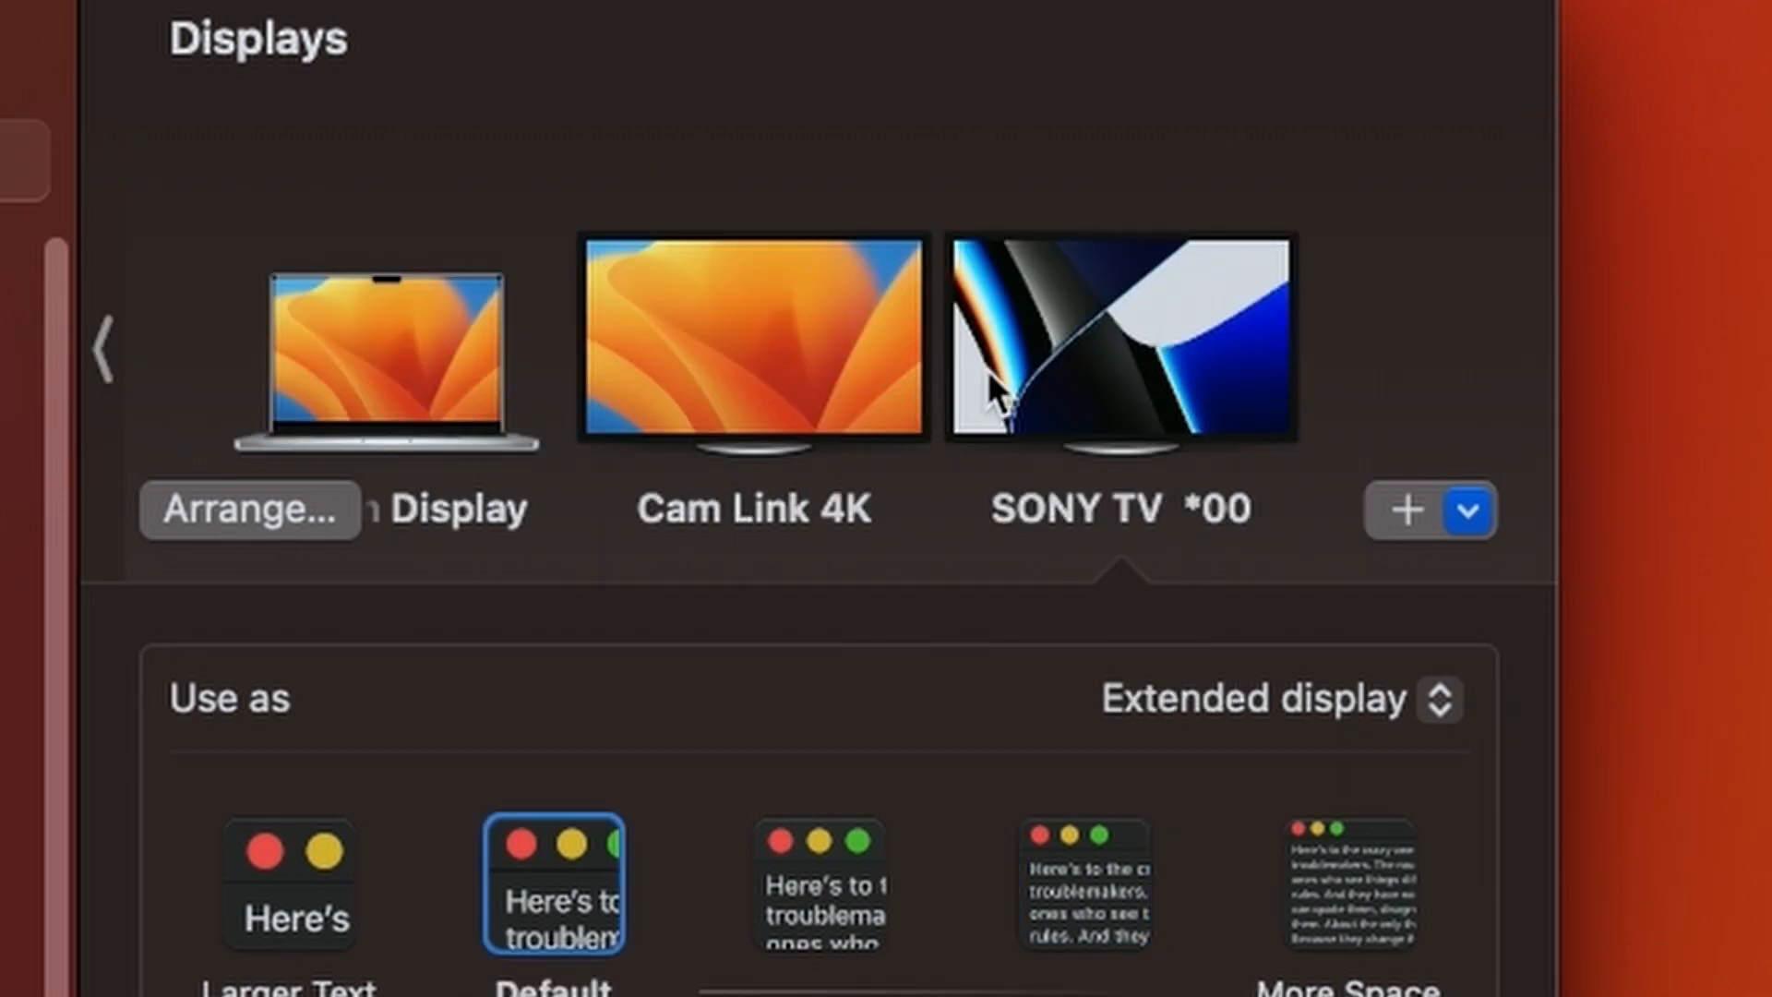
Step: Scroll through the SONY TV, Cam Link 4K and Built-in Display settings
{"action": "scroll", "scroll_direction": "down", "scroll_amount": 3}
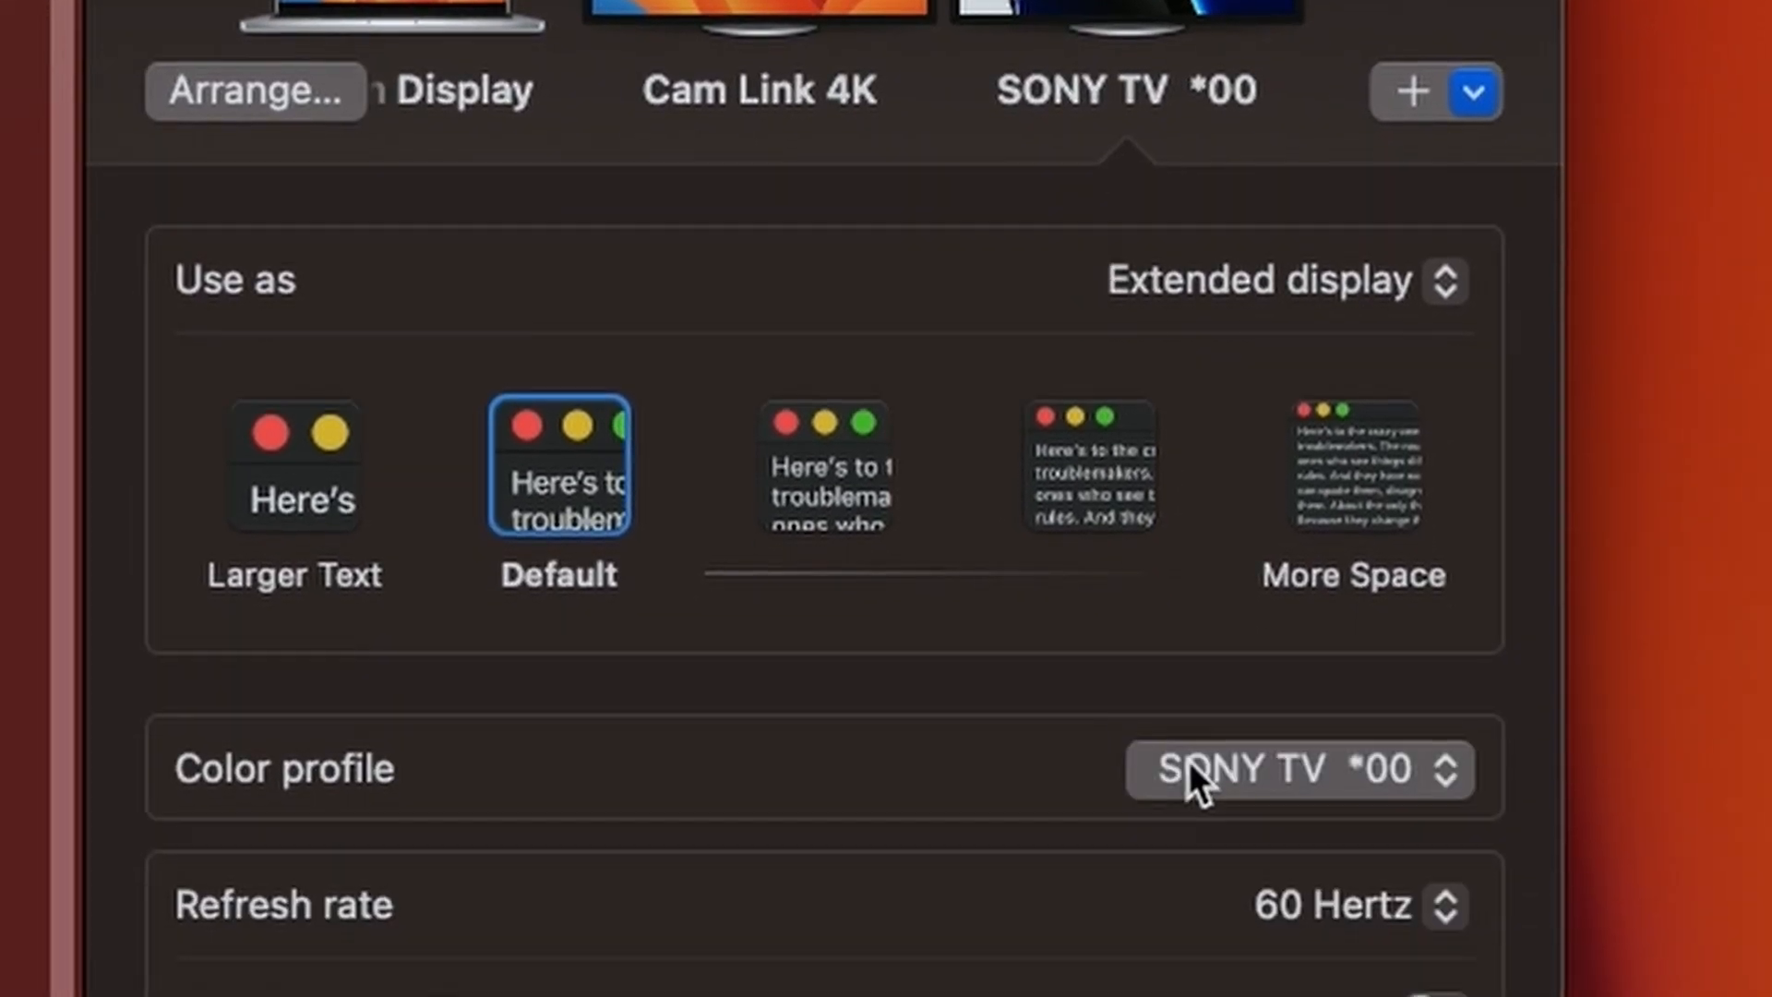
{"action": "scroll", "scroll_direction": "up", "scroll_amount": 3}
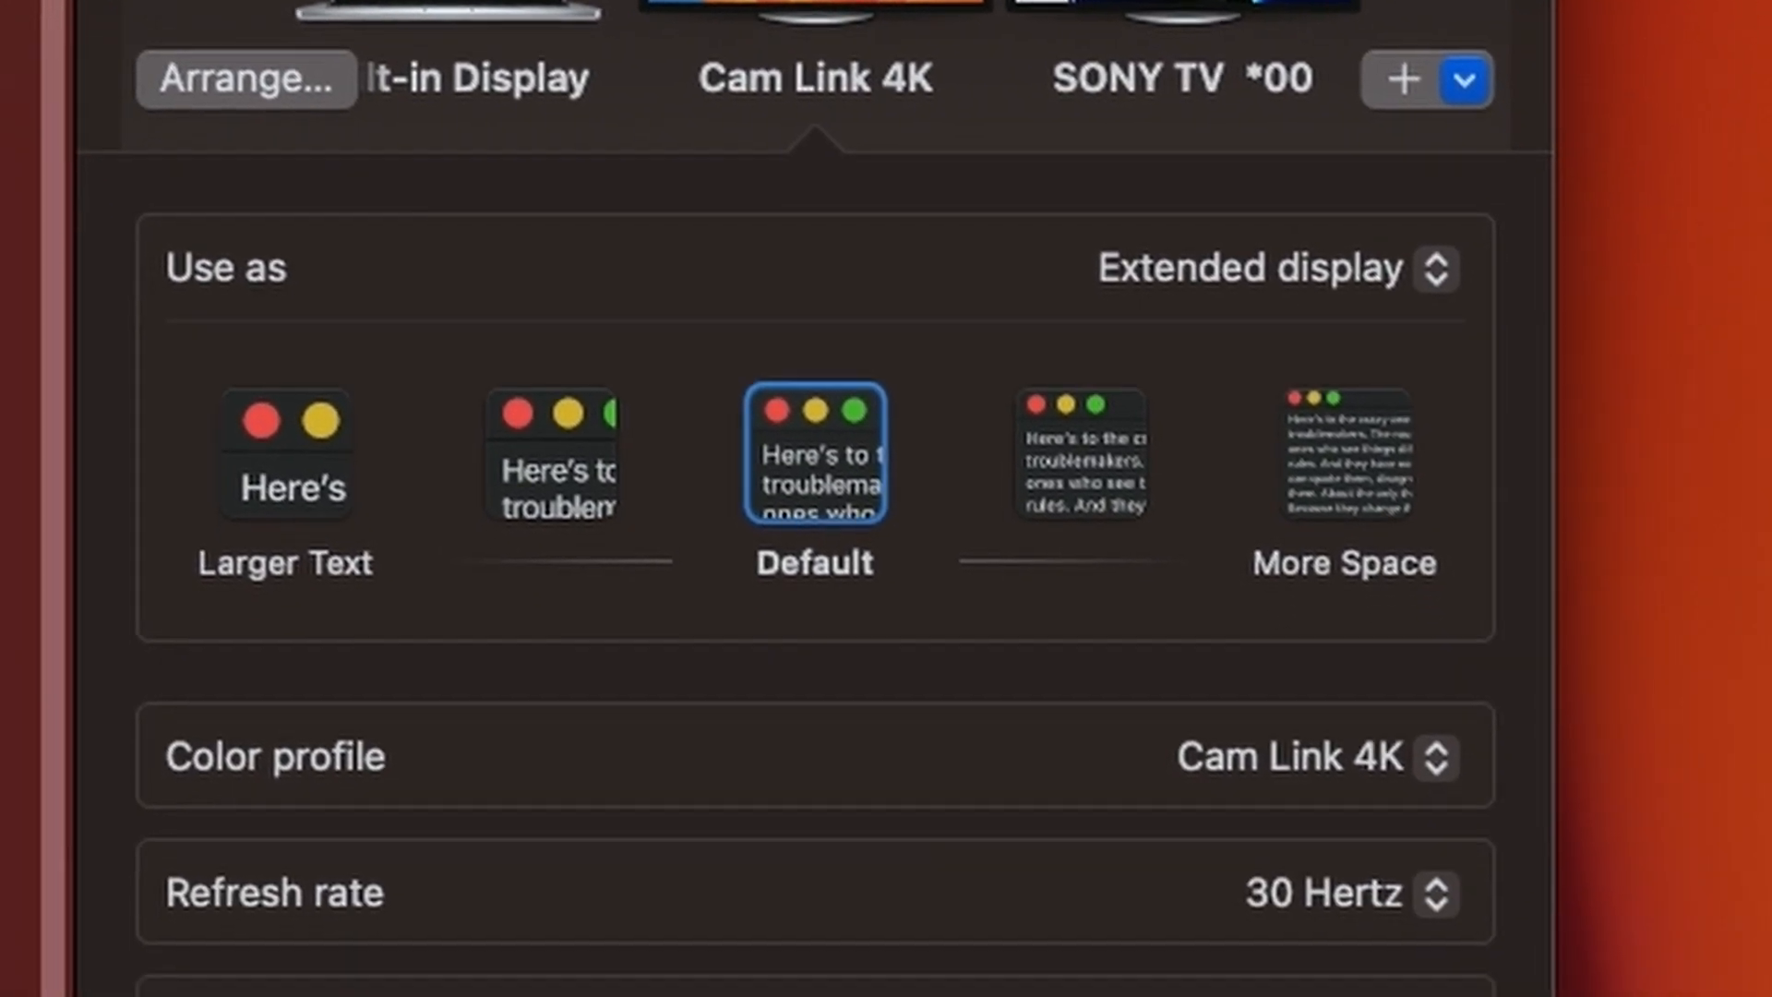
{"action": "scroll", "scroll_direction": "down", "scroll_amount": 3}
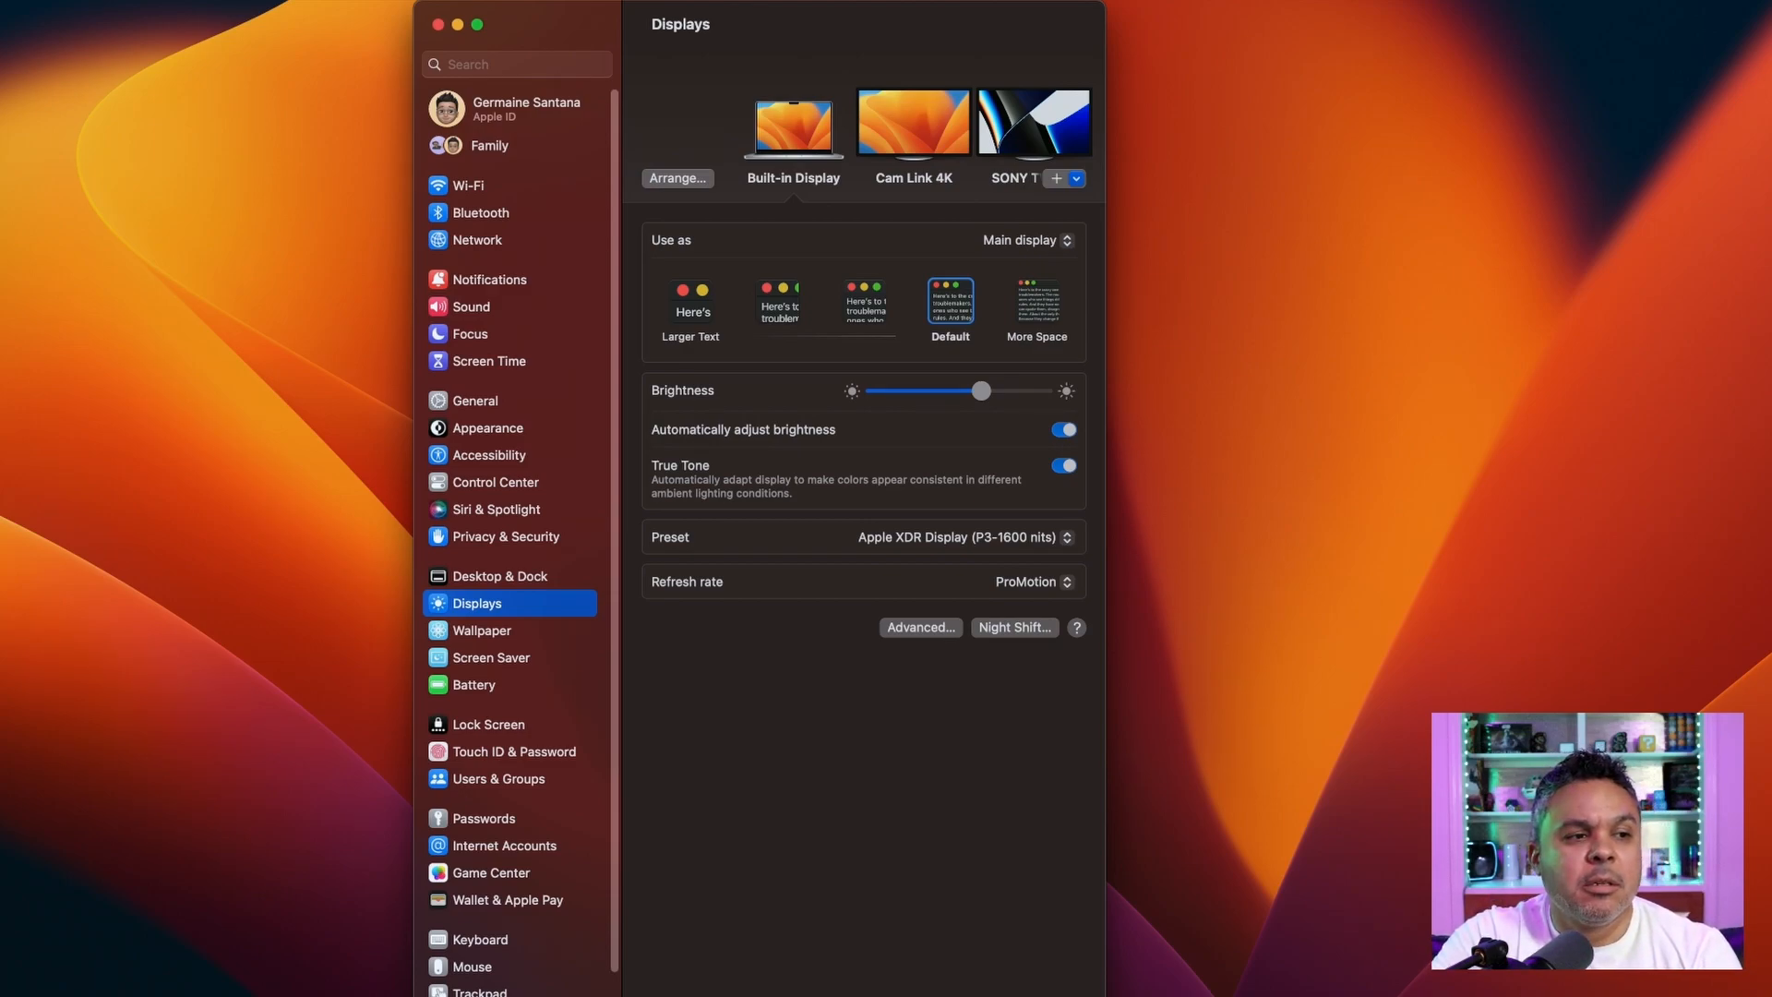
{"action": "mouse_move", "coordinate": [947, 417]}
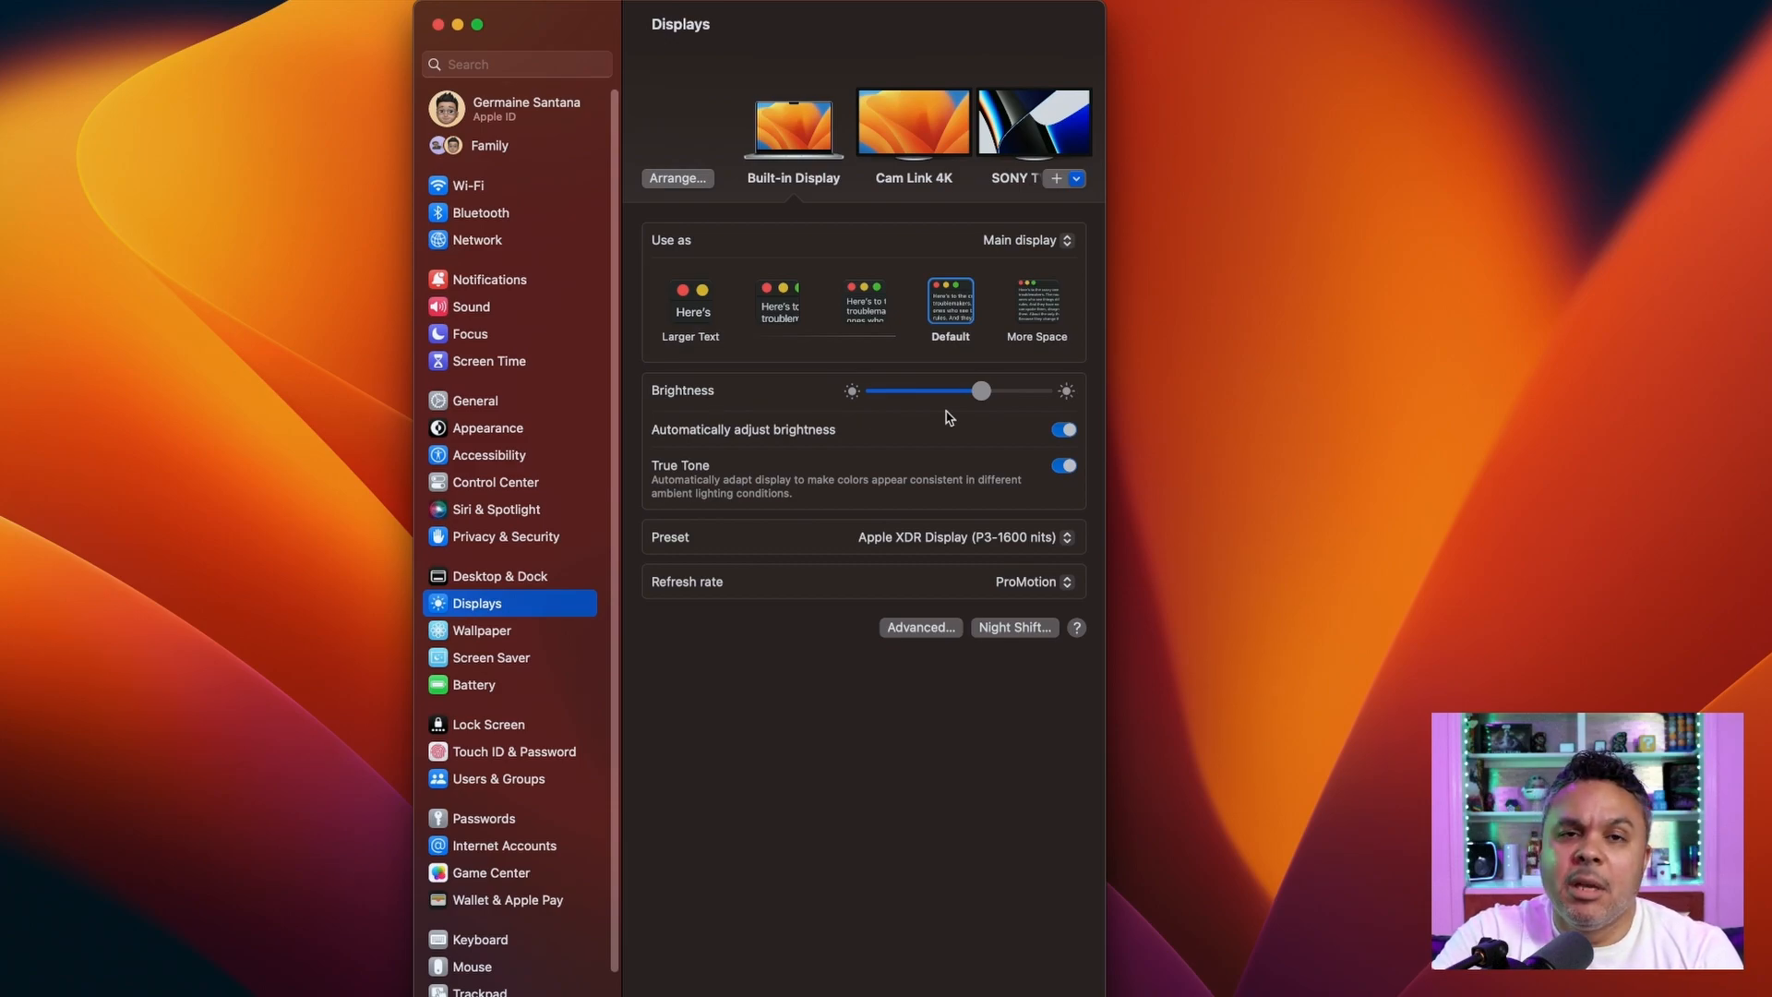
{"action": "mouse_move", "coordinate": [1167, 162]}
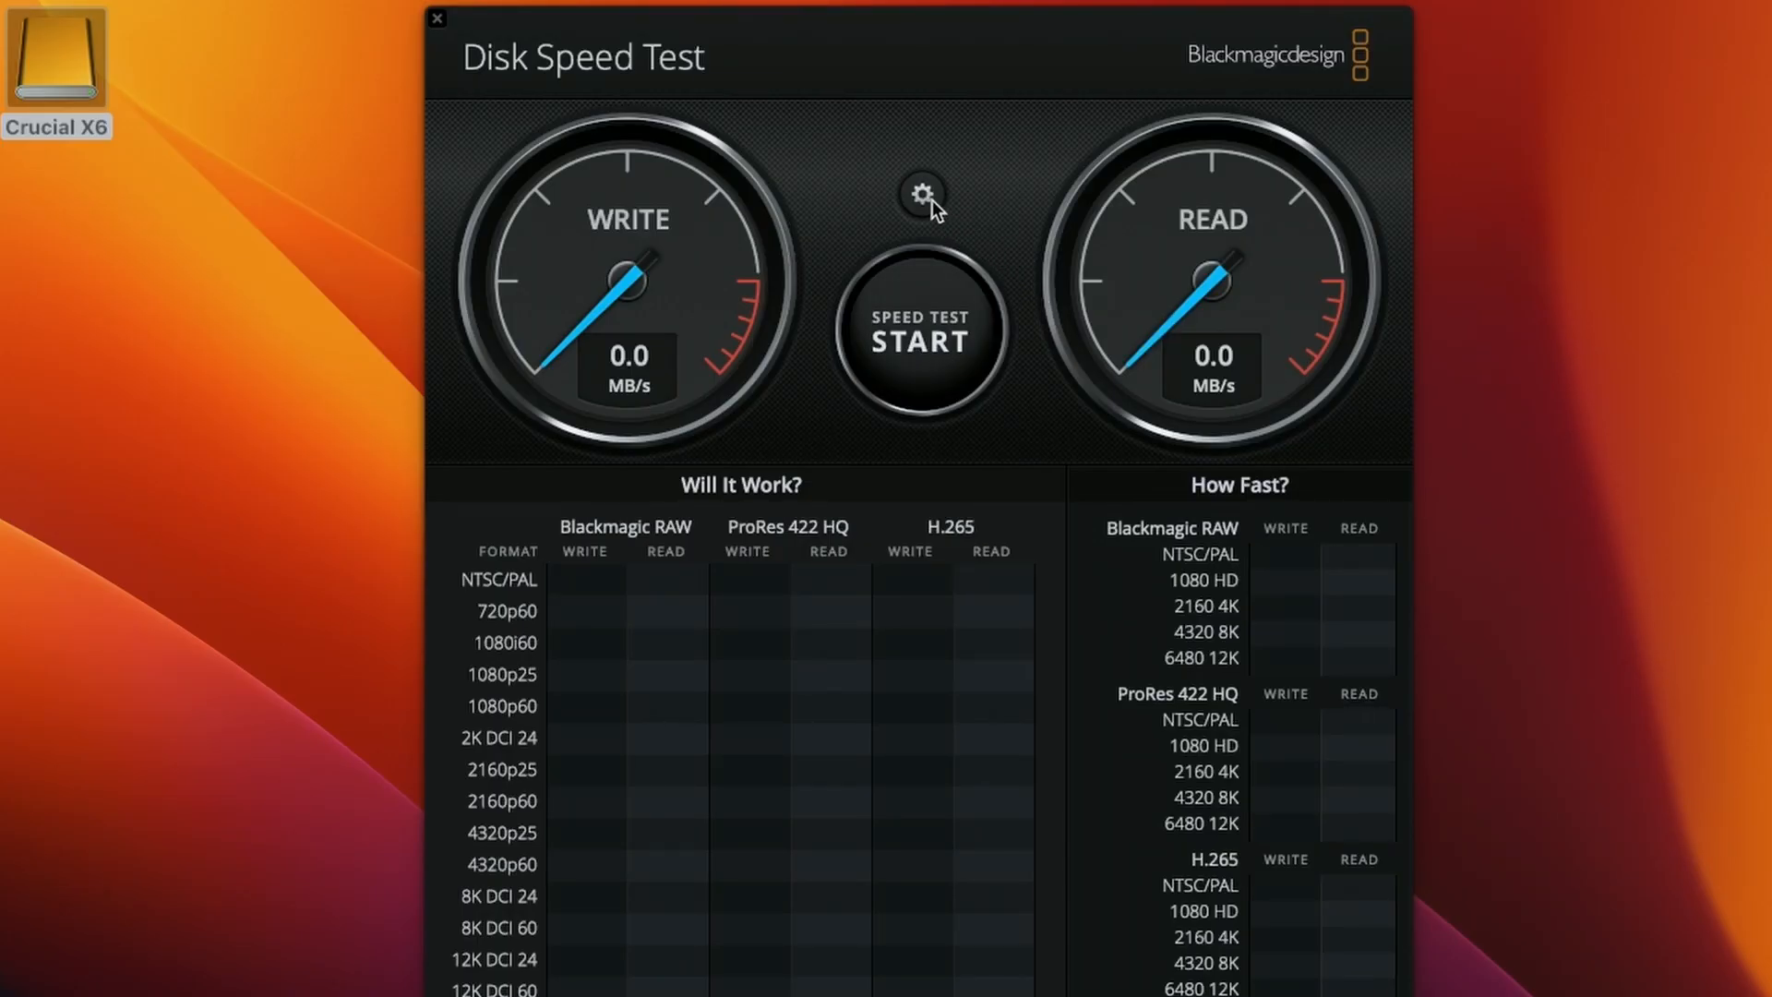
Step: Select Crucial X6 as the target drive via the gear menu
{"action": "left_click", "coordinate": [921, 193]}
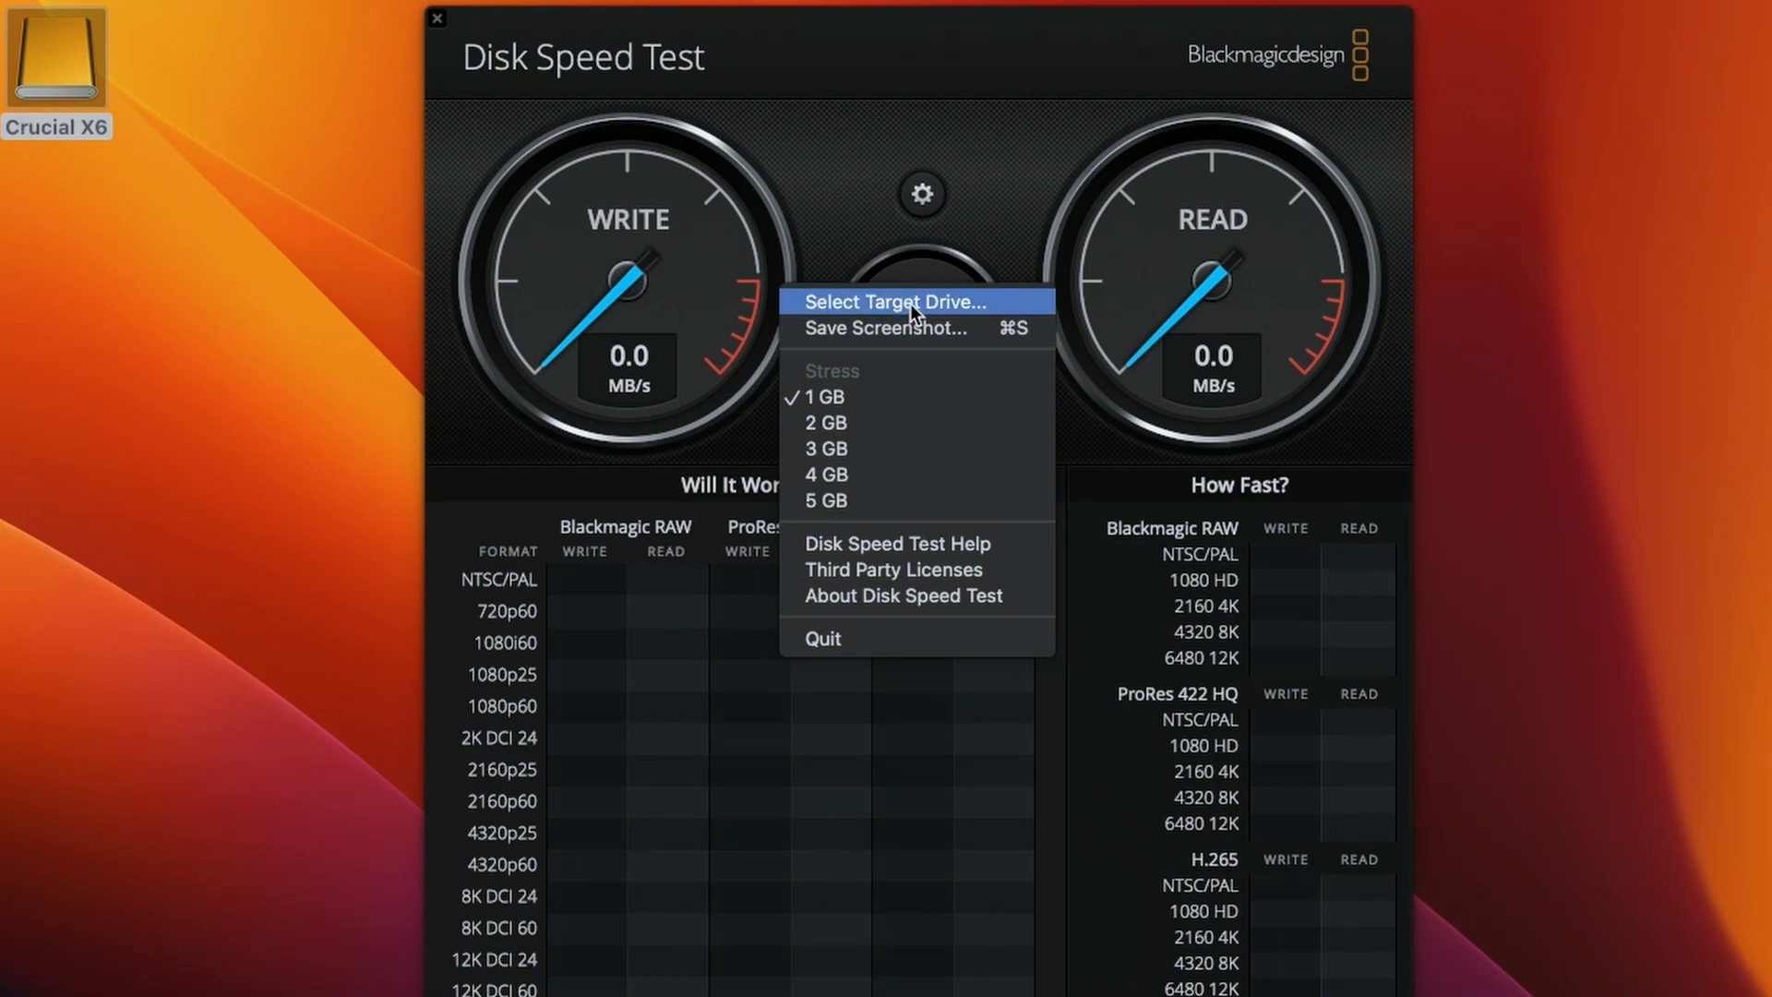
{"action": "left_click", "coordinate": [895, 302]}
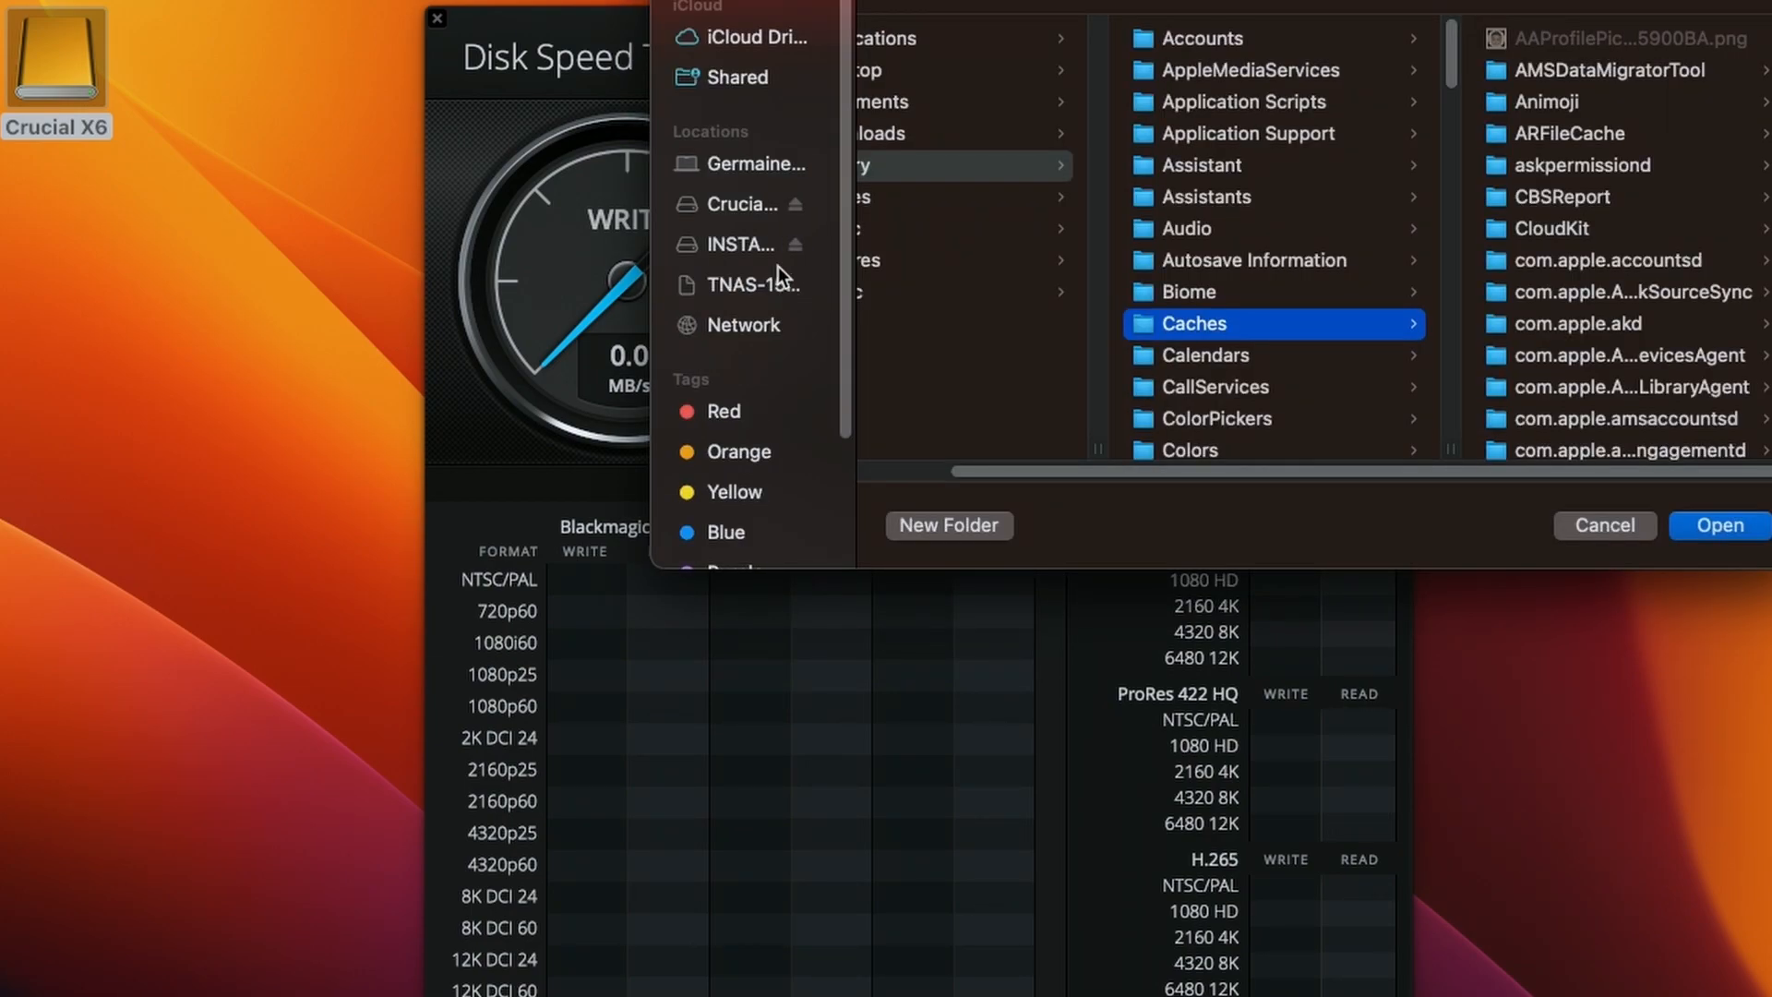
{"action": "left_click", "coordinate": [740, 203]}
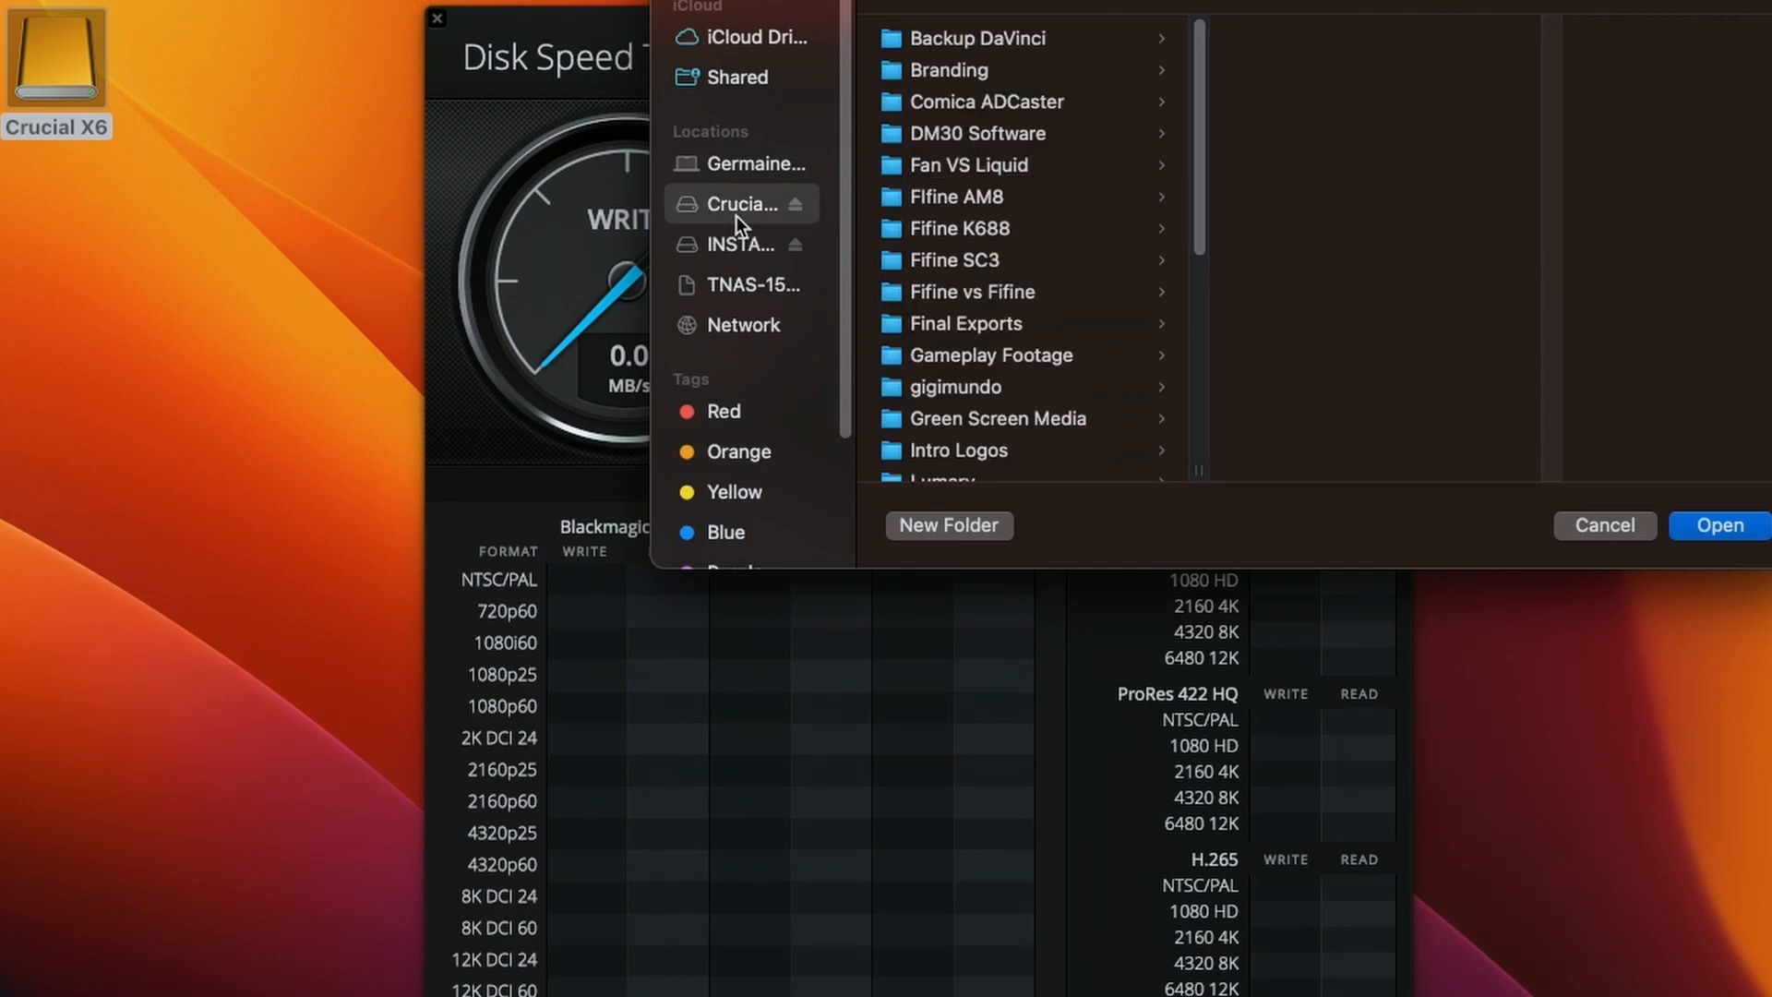
{"action": "mouse_move", "coordinate": [1718, 524]}
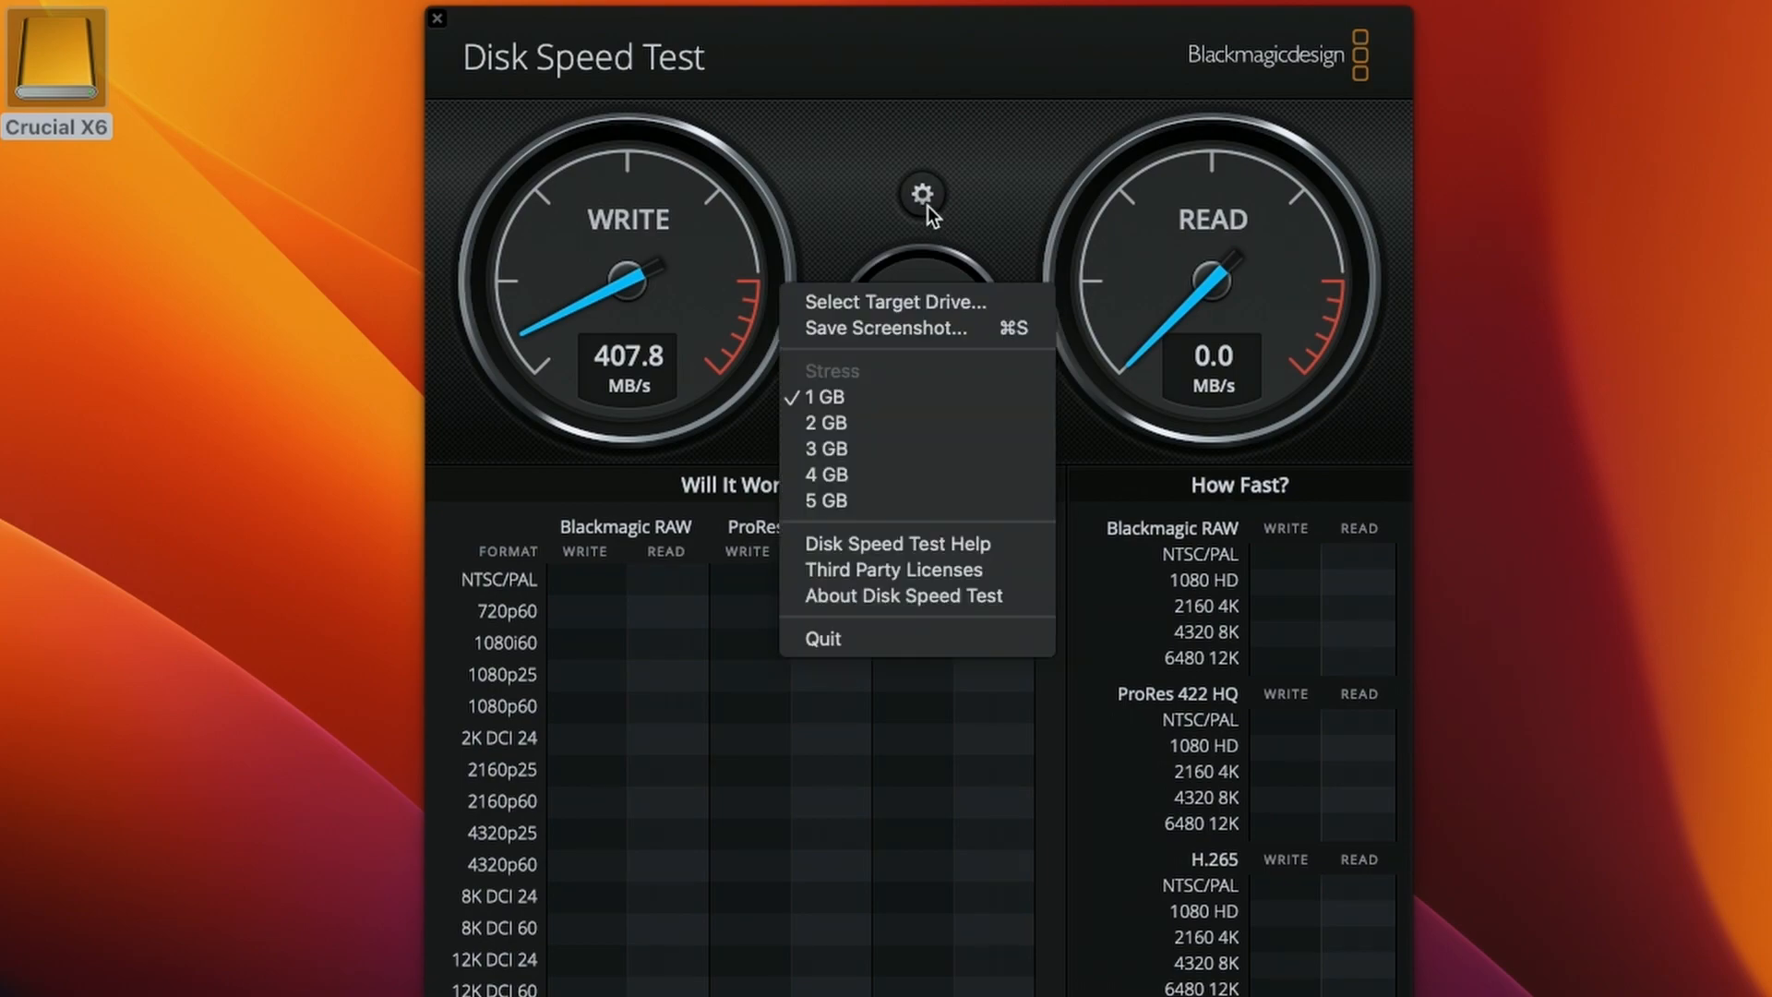
{"action": "mouse_move", "coordinate": [870, 422]}
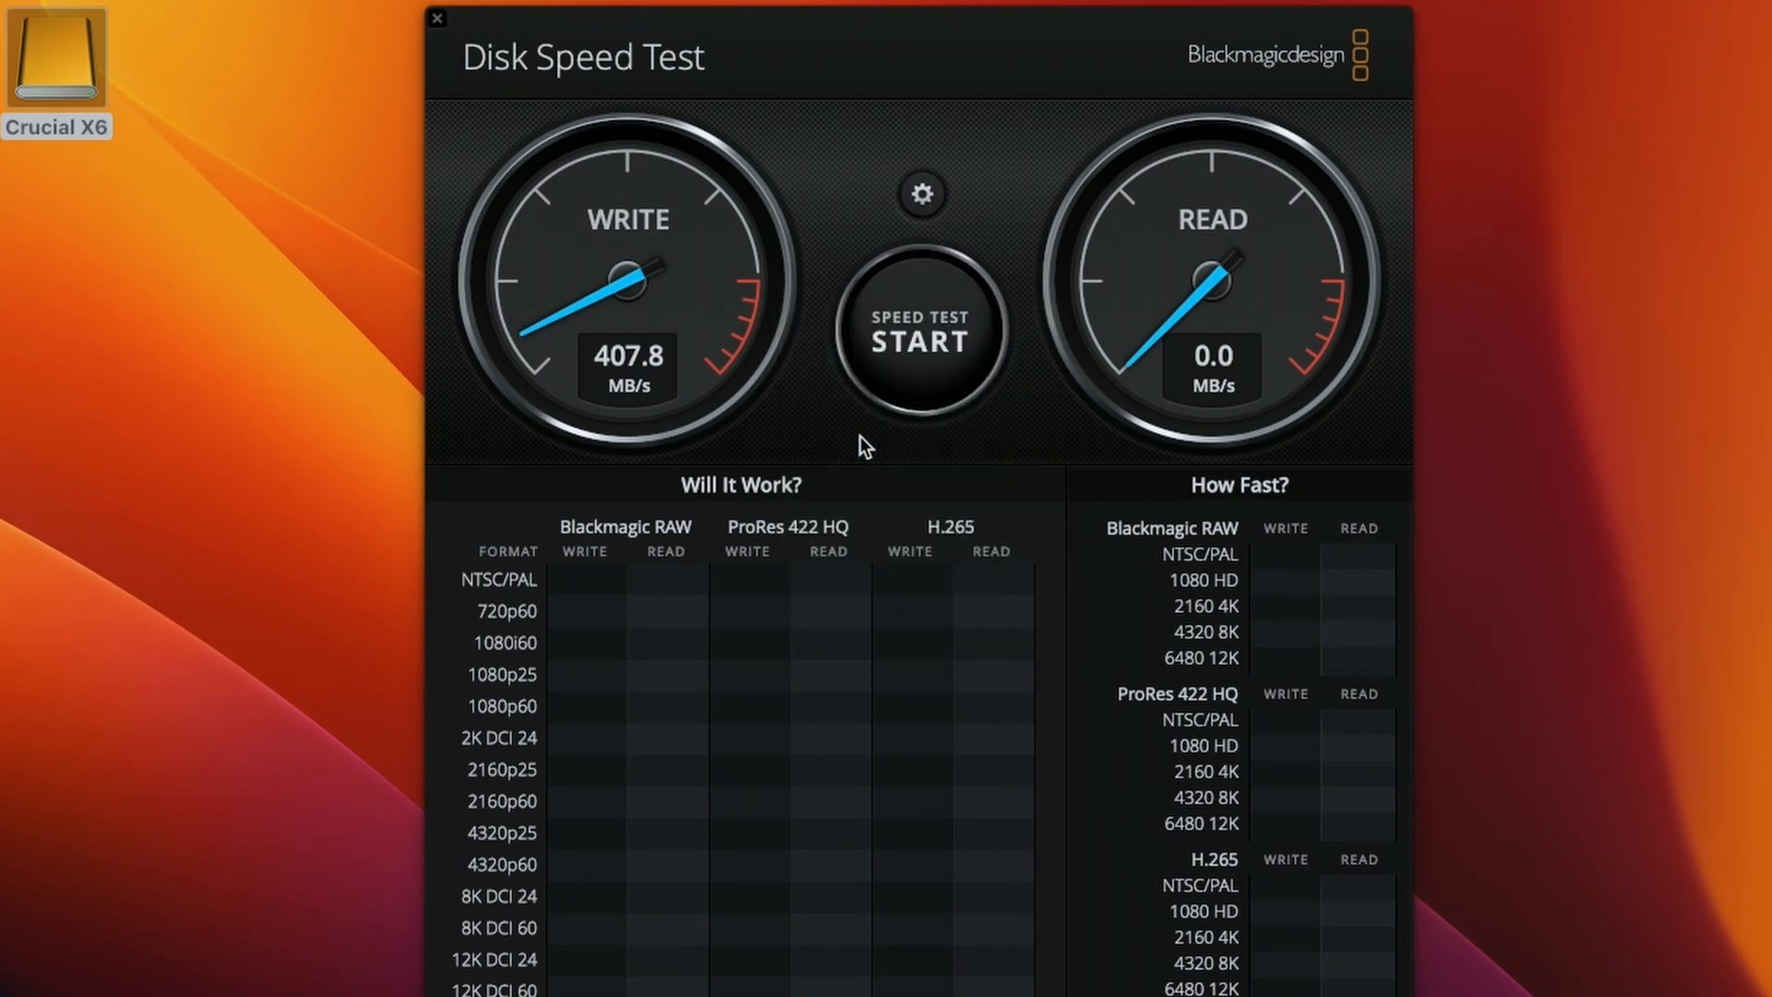
Step: Run the Crucial X6 speed test, reaching about 403 MB/s write and 368.7 MB/s read
{"action": "left_click", "coordinate": [920, 333]}
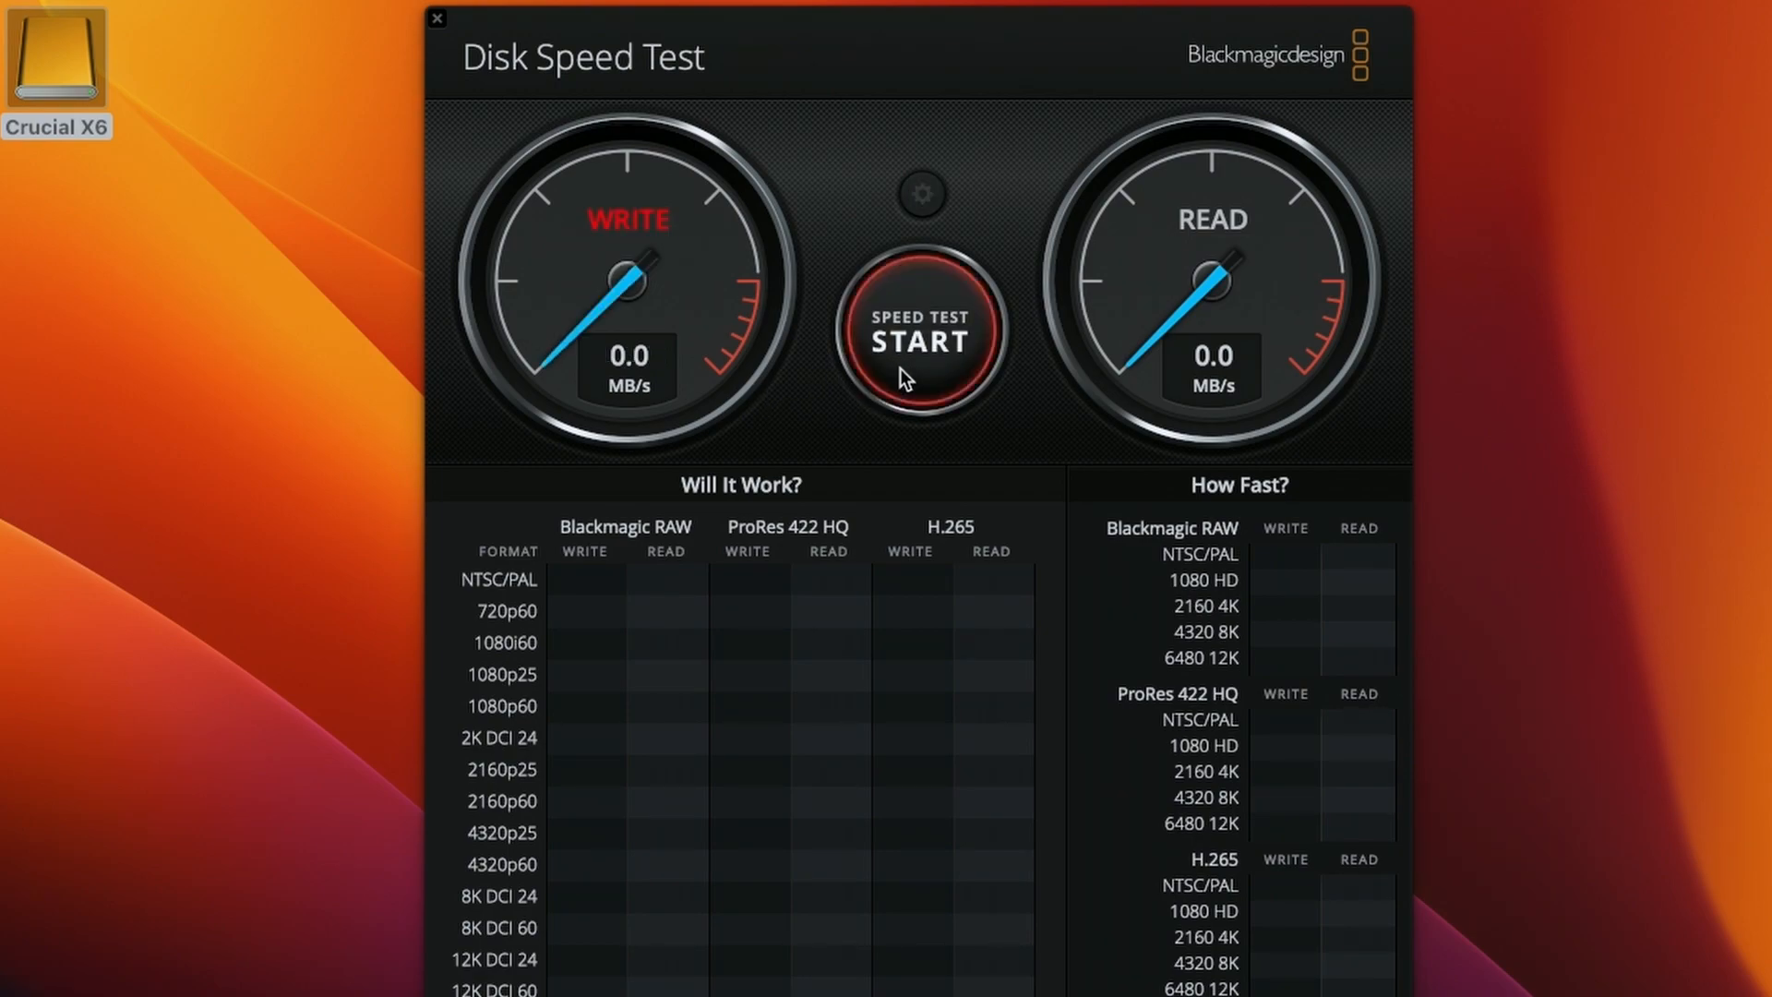
{"action": "left_click", "coordinate": [920, 333]}
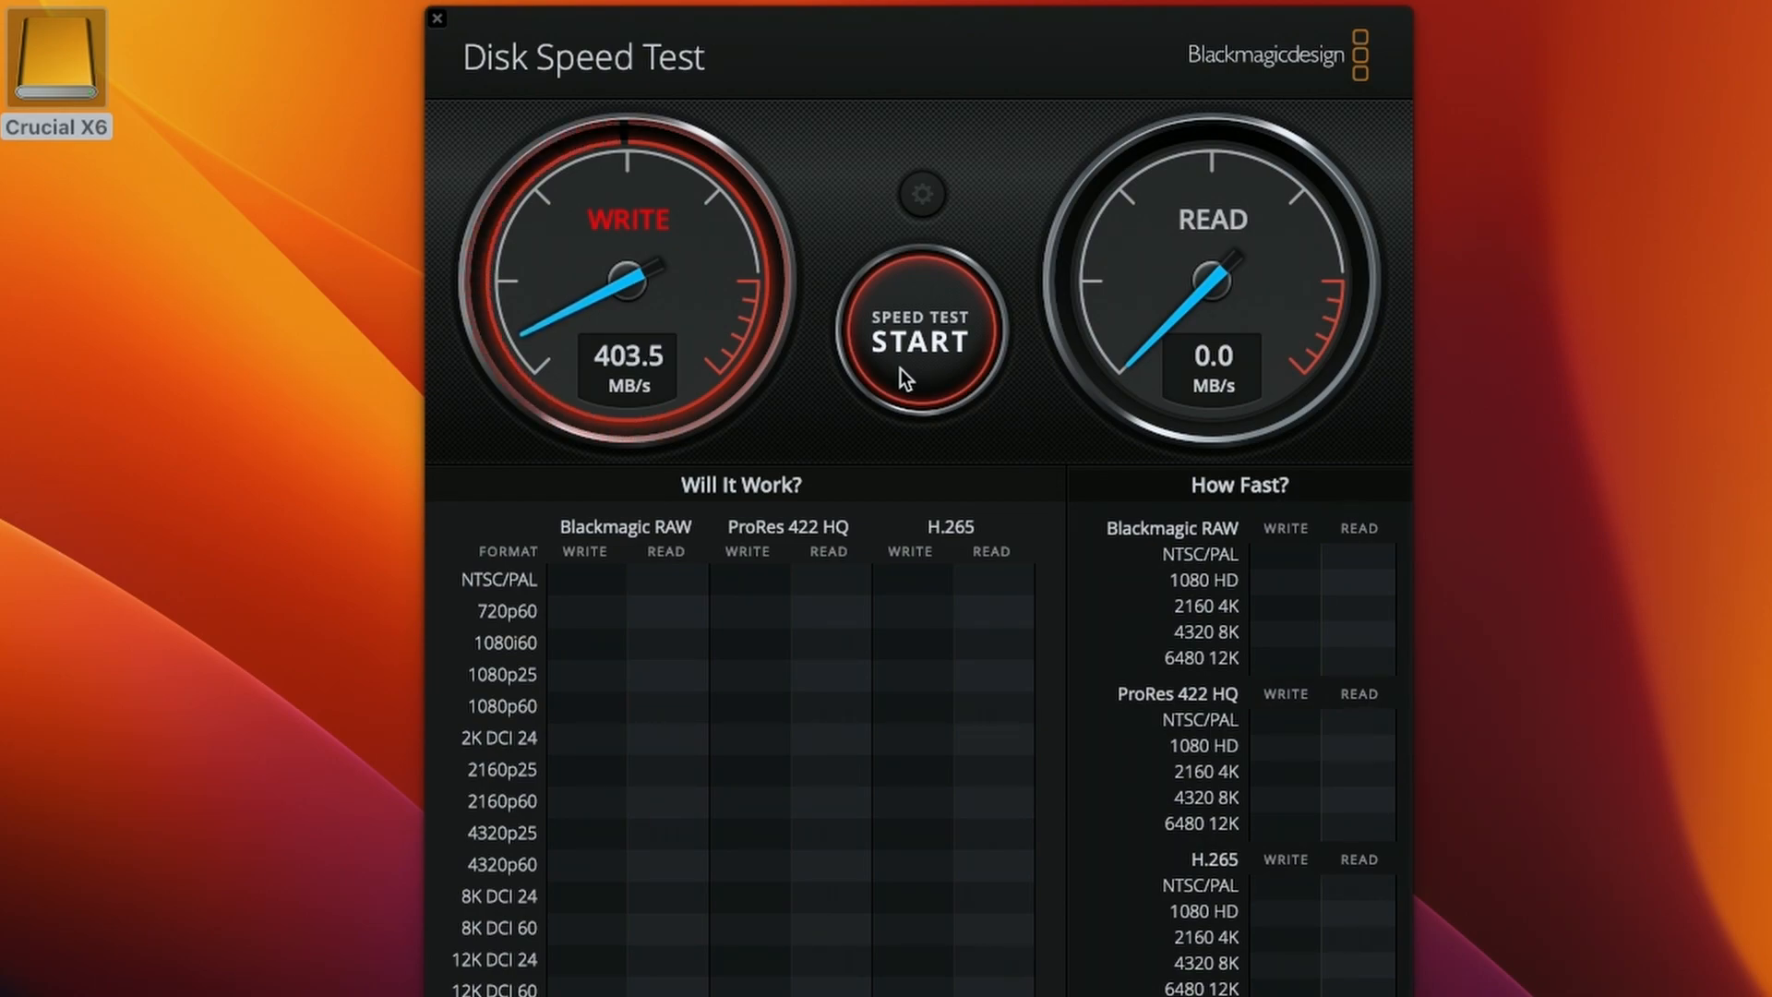
{"action": "left_click", "coordinate": [921, 333]}
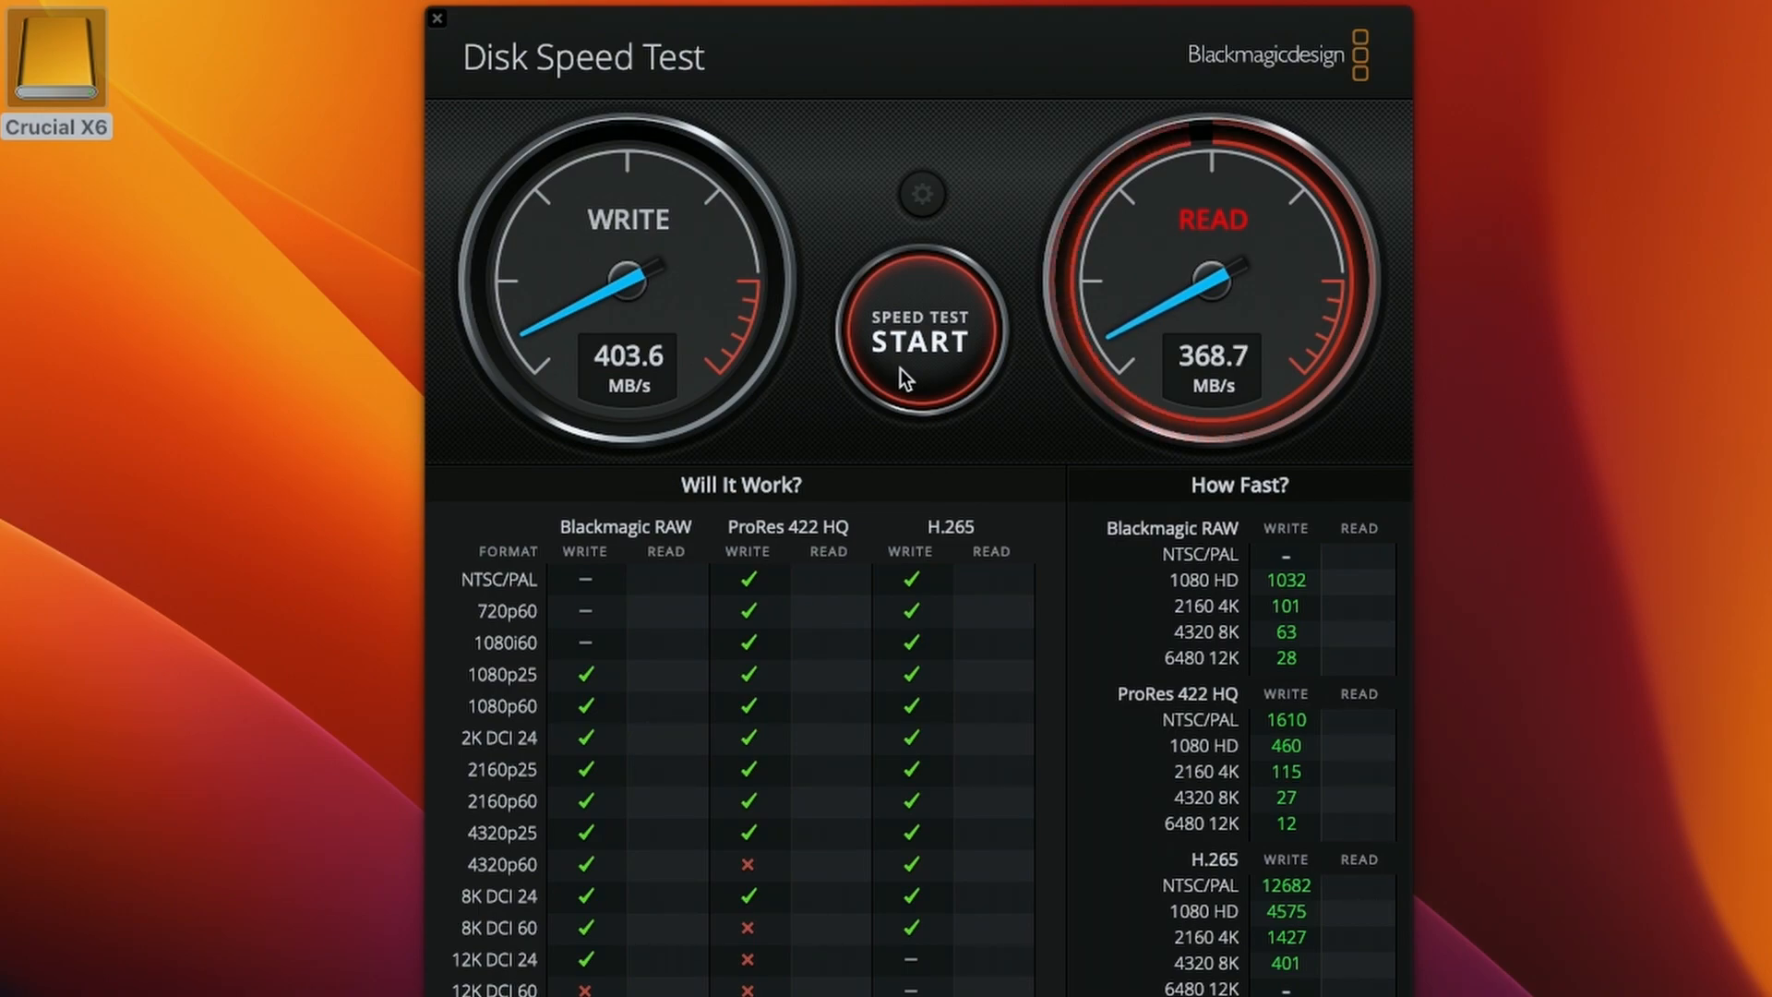
{"action": "left_click", "coordinate": [920, 333]}
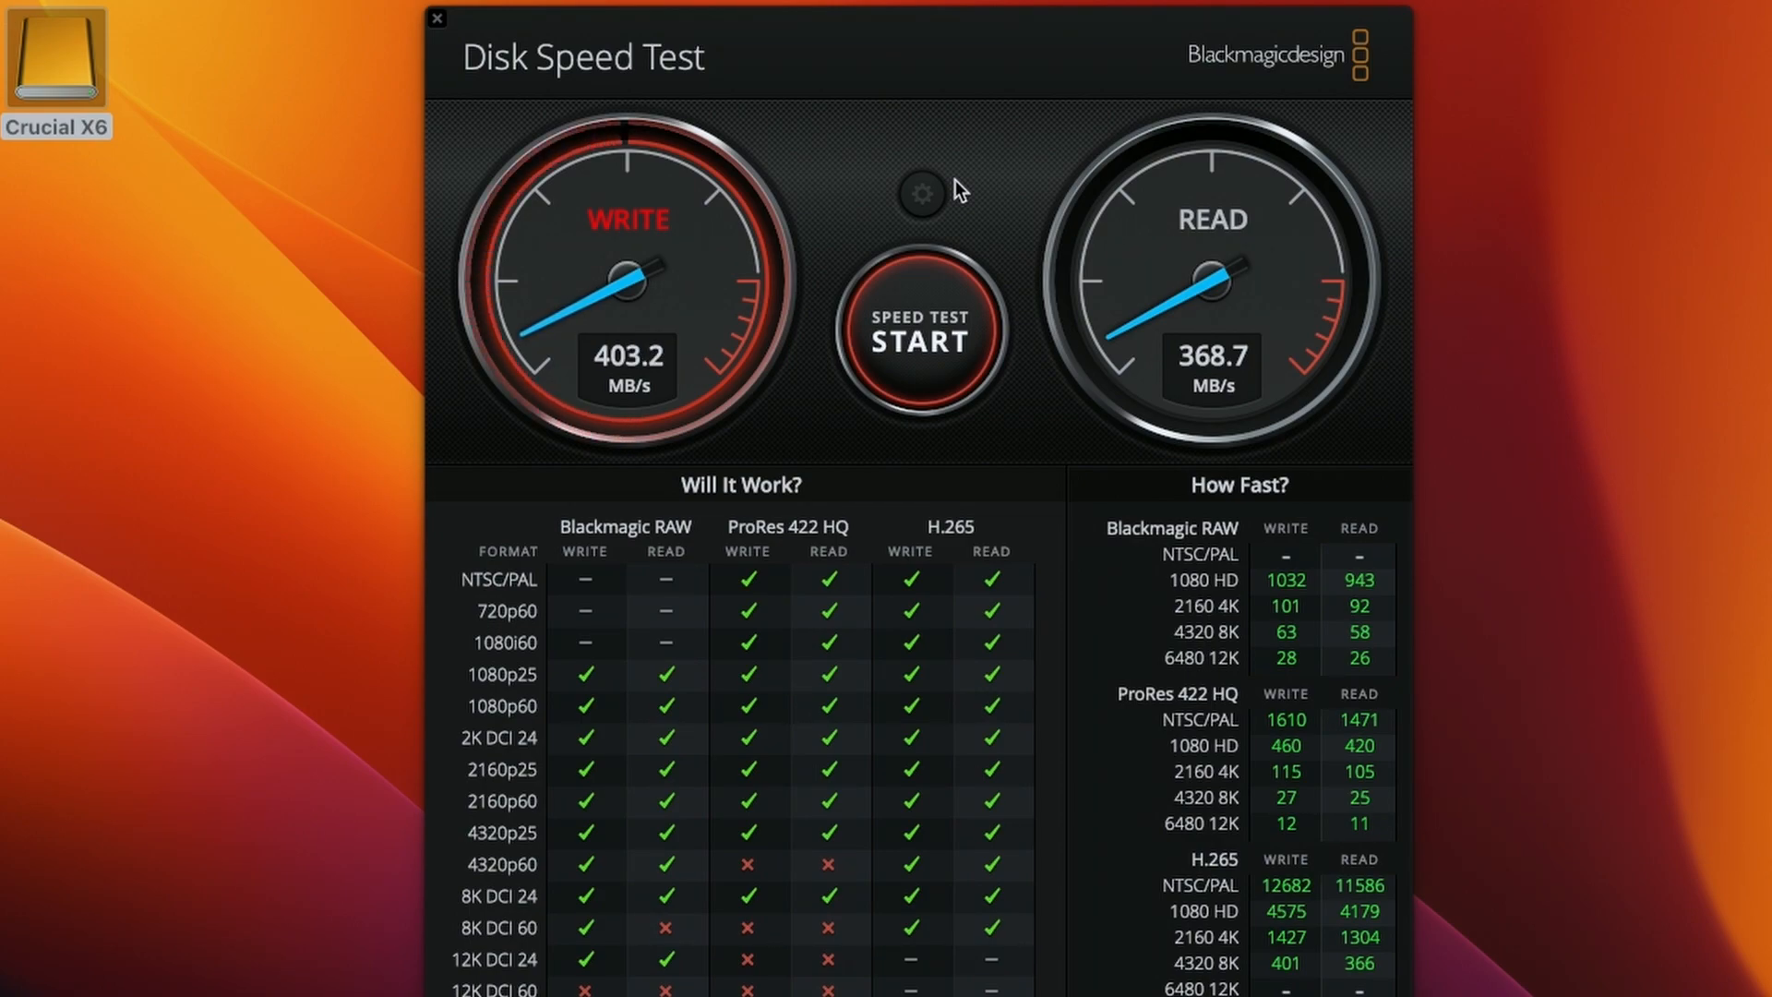
{"action": "left_click", "coordinate": [920, 330]}
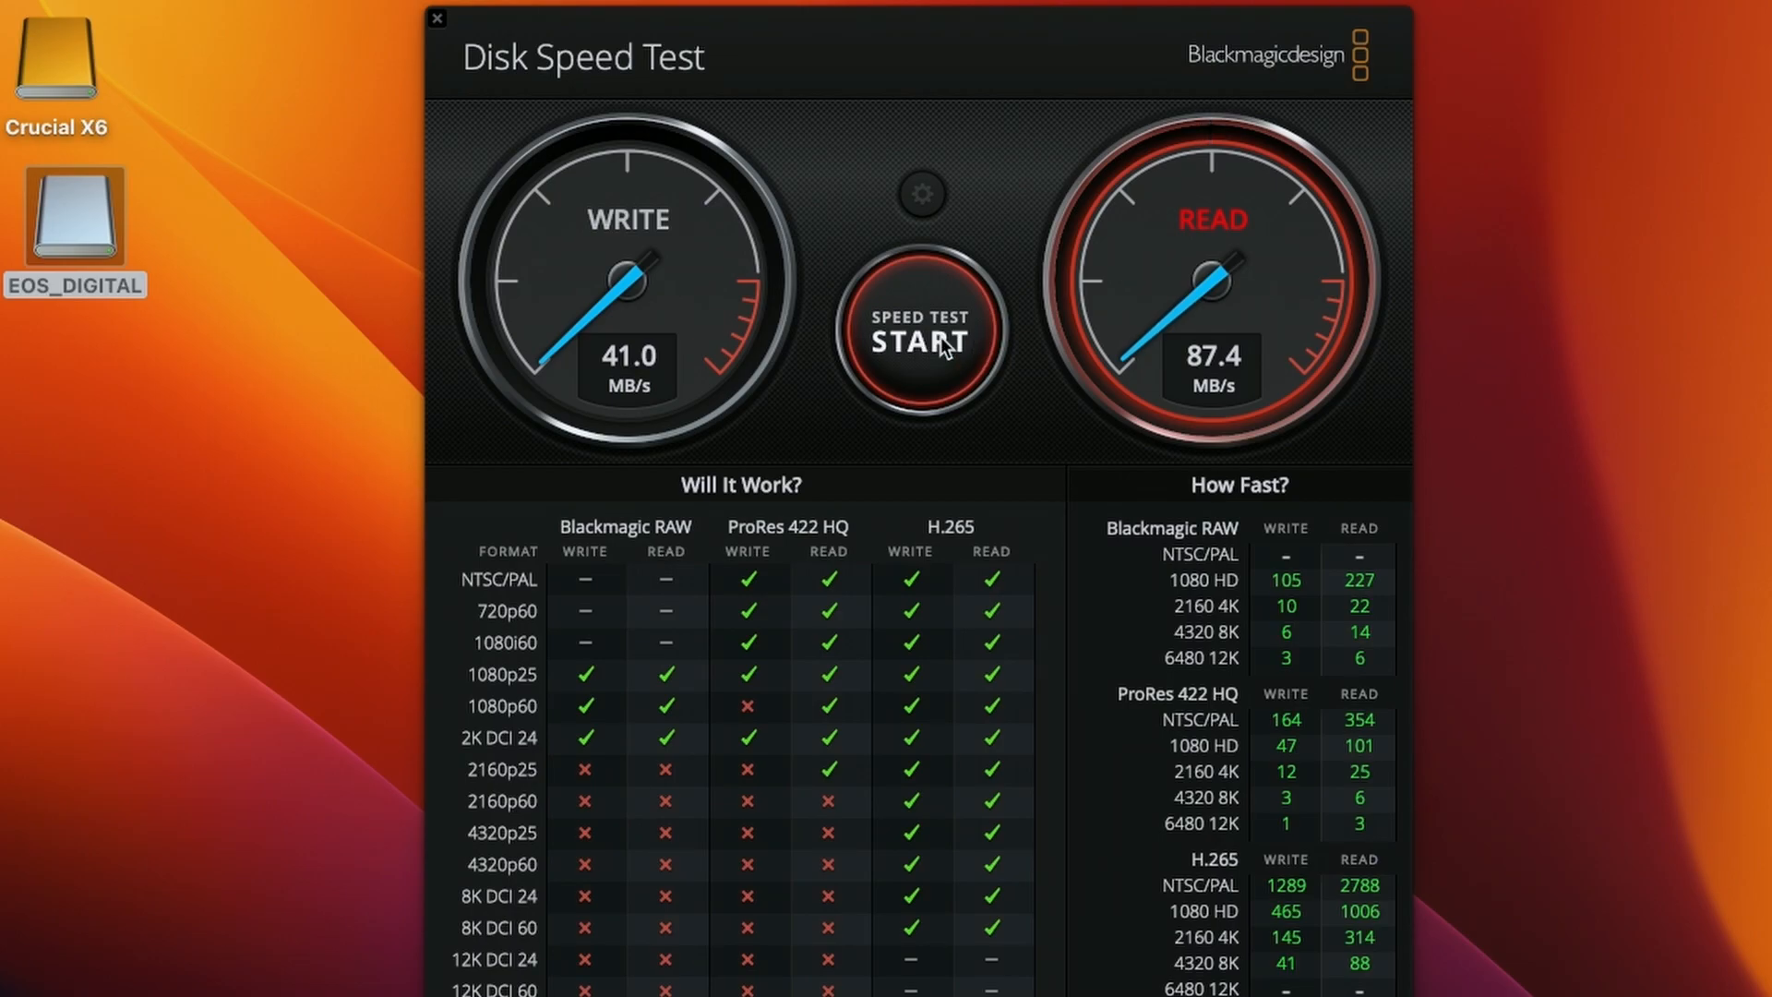
Step: Stop the EOS_DIGITAL SD card test at about 87.4 MB/s read
{"action": "left_click", "coordinate": [921, 333]}
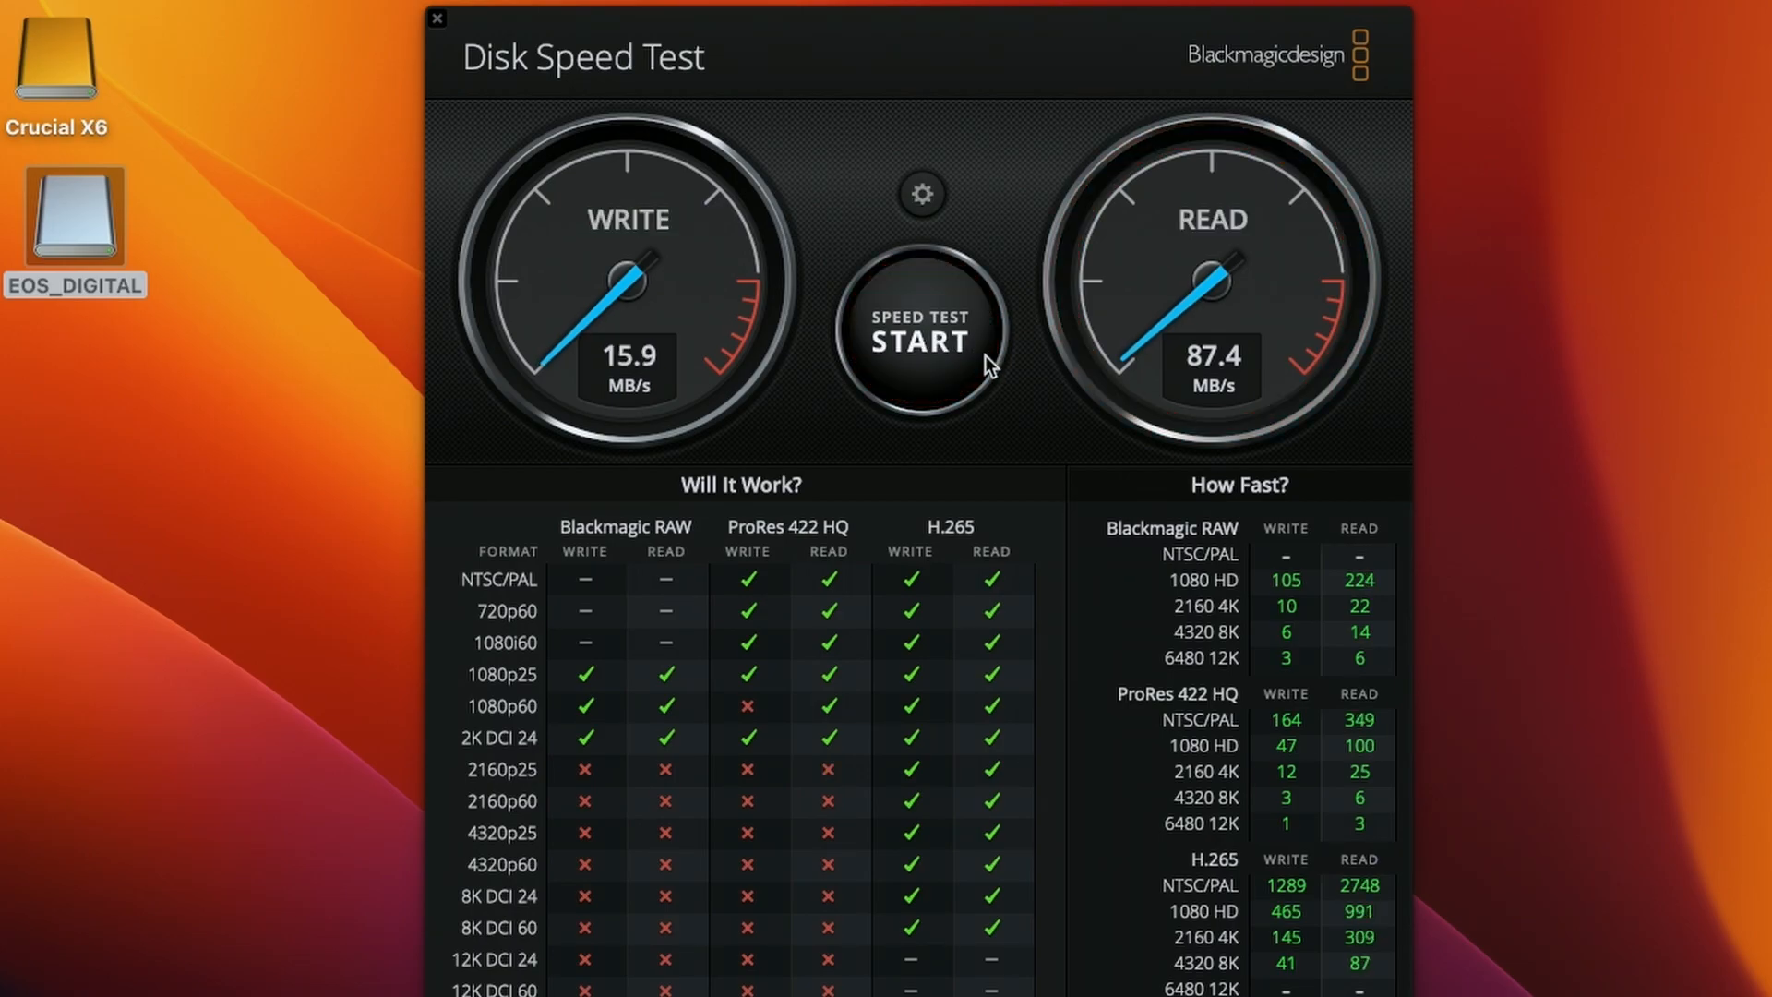